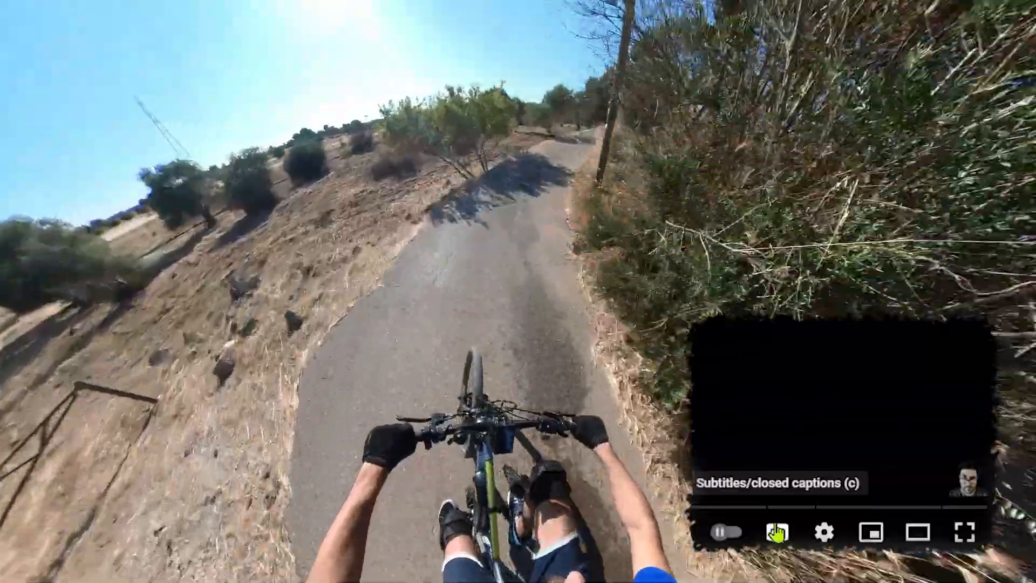
Connect the Bafang Configuration Tool to the controller on COM5 to load its details
click(824, 533)
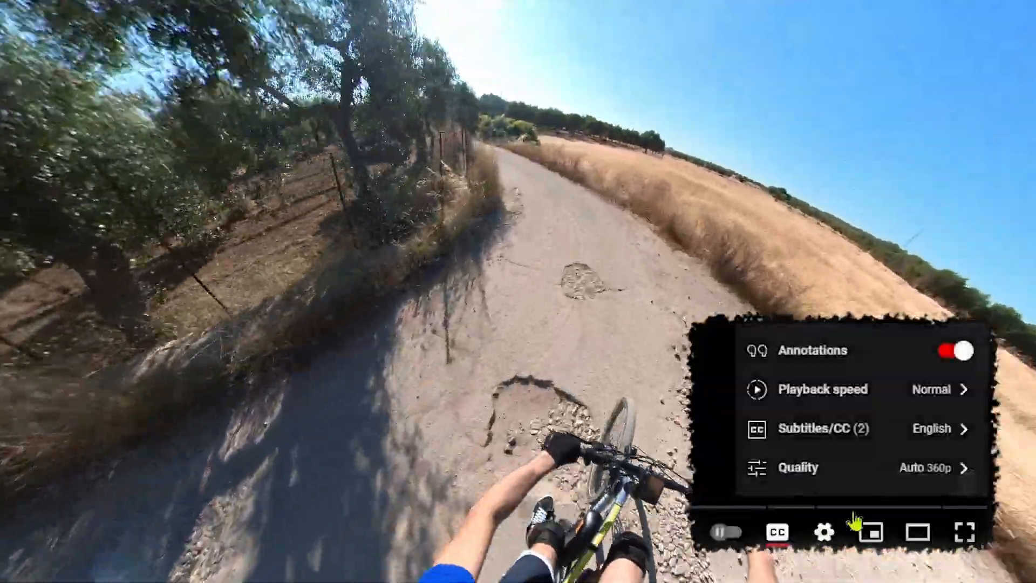
click(824, 428)
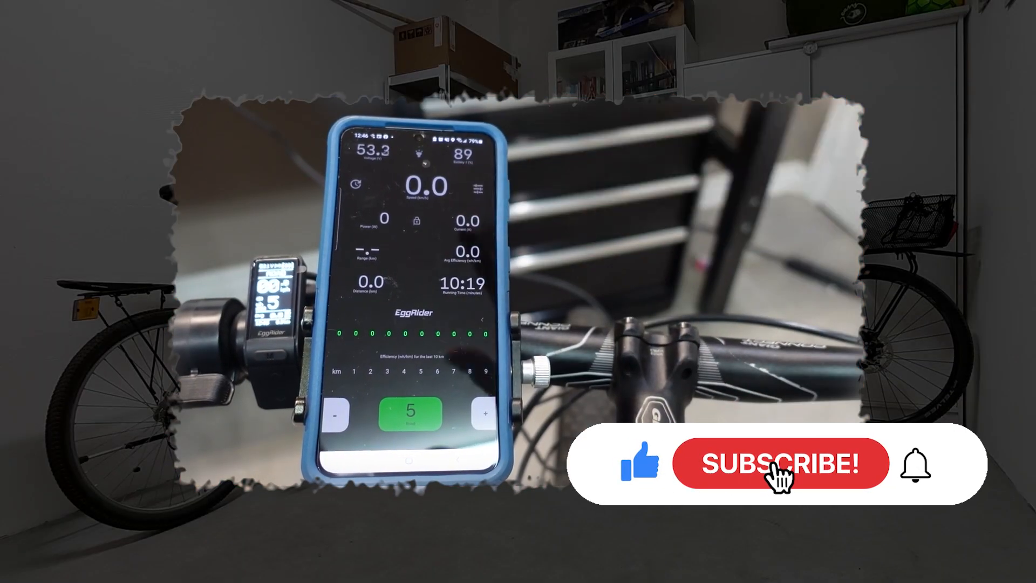
click(780, 462)
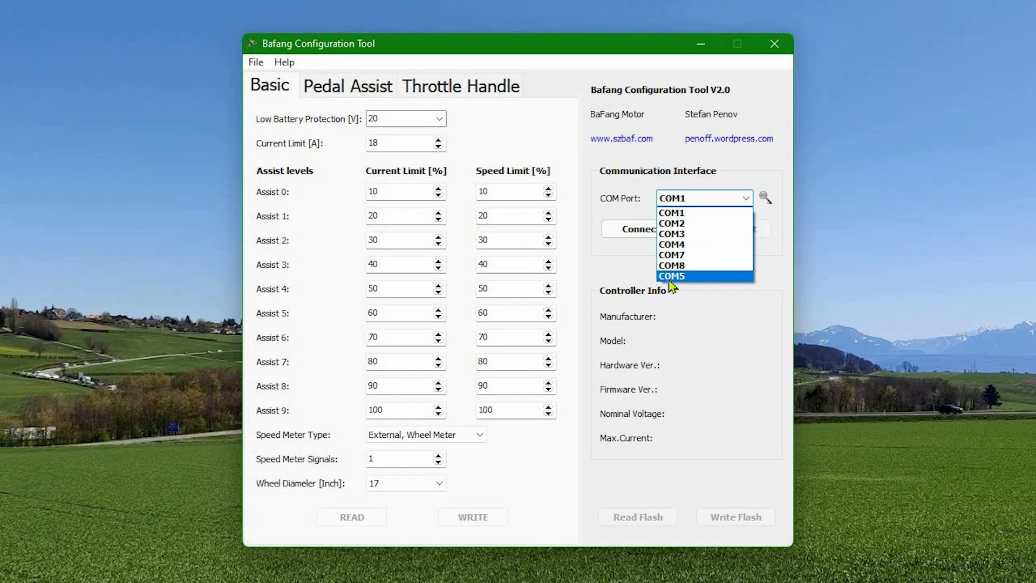
click(672, 276)
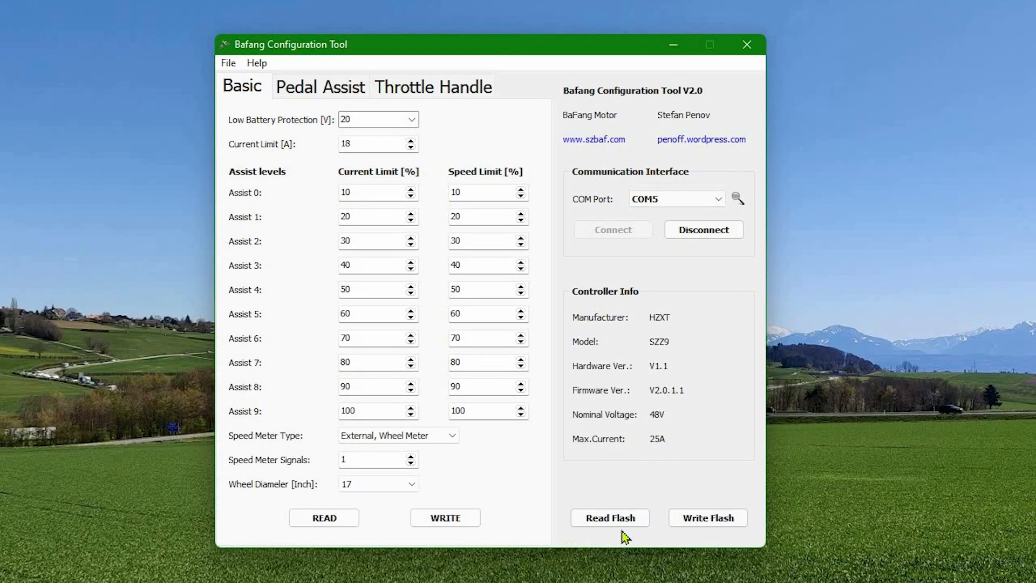
click(609, 517)
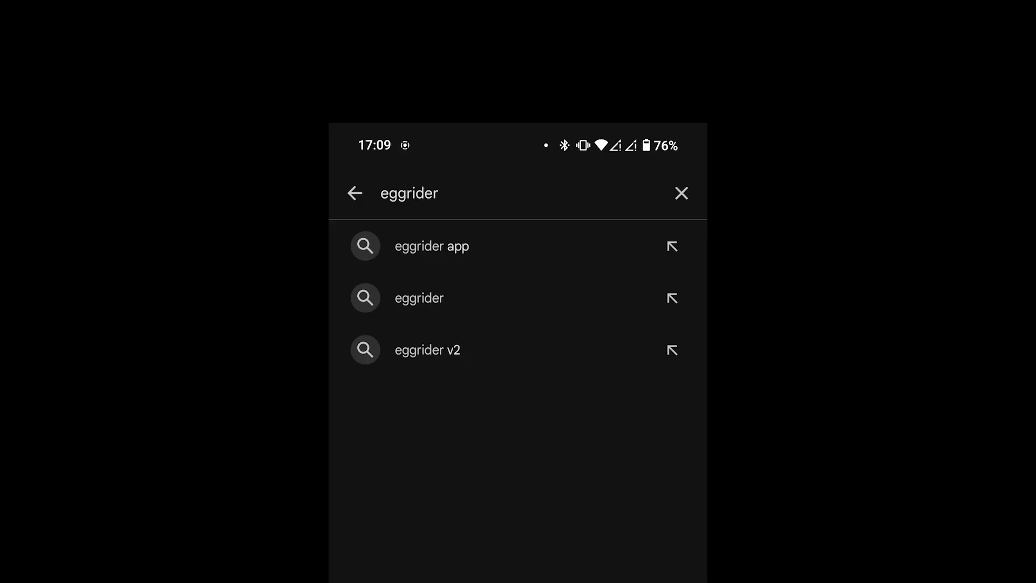
Search Play Store for 'eggrider', install EggRider, then open it
click(433, 247)
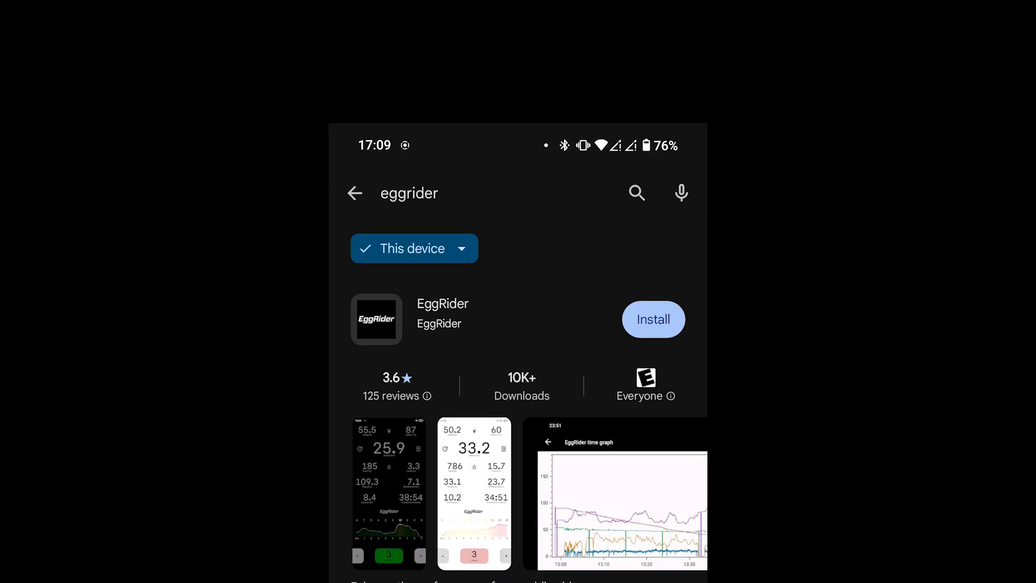
click(653, 319)
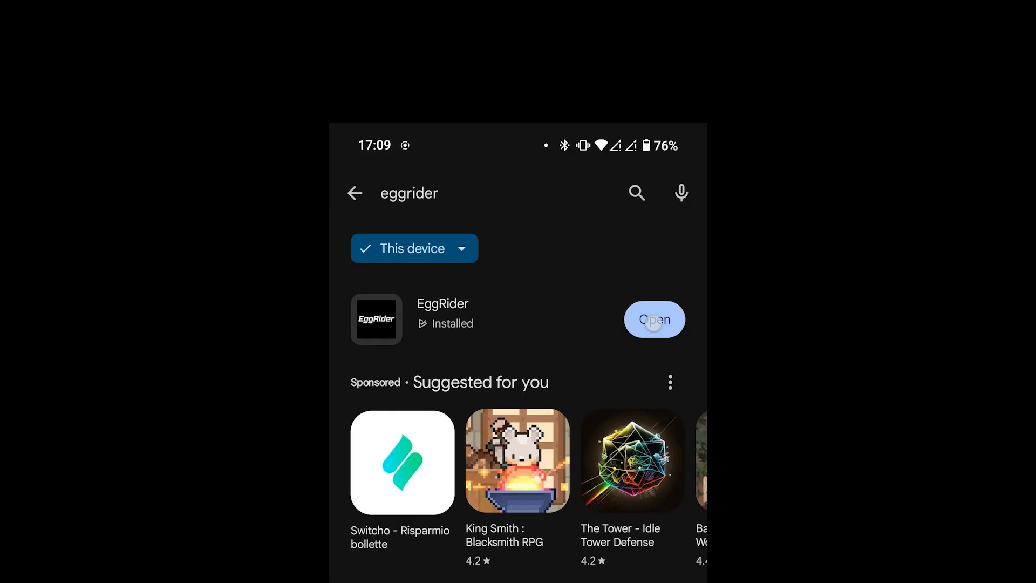
click(654, 319)
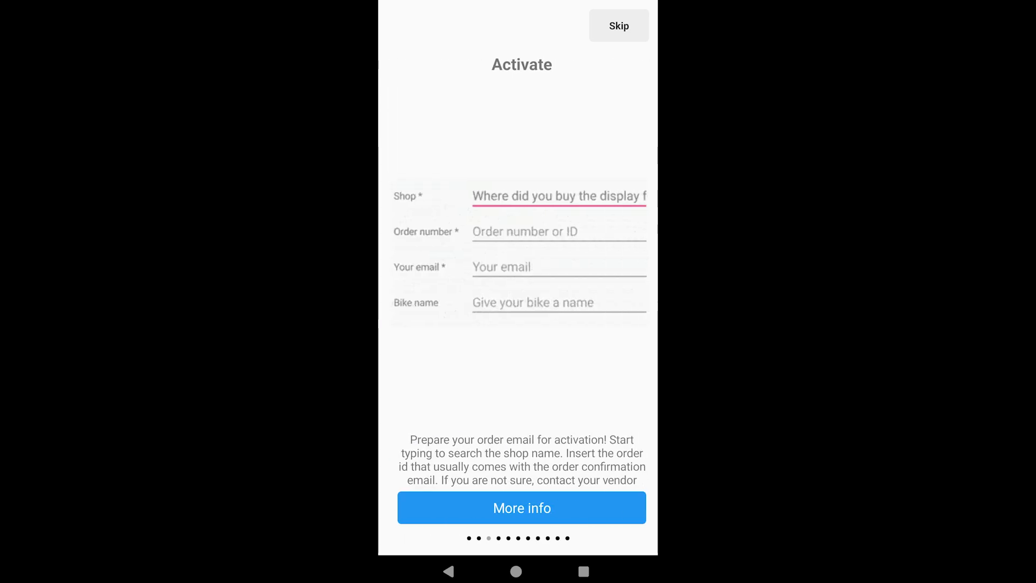
Swipe through the EggRider onboarding pages and finish to reach Search device
scroll(left, 3)
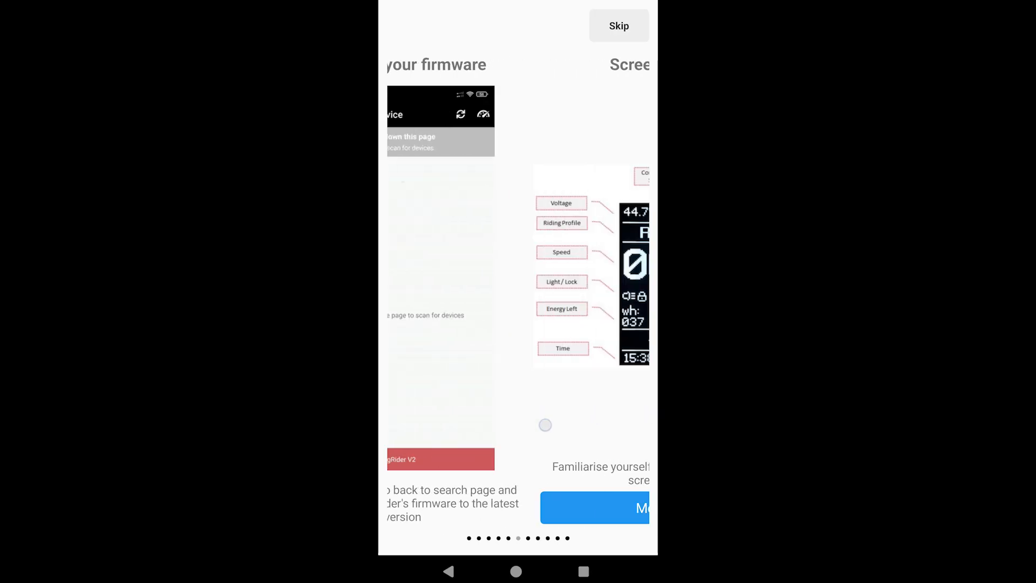
scroll(left, 3)
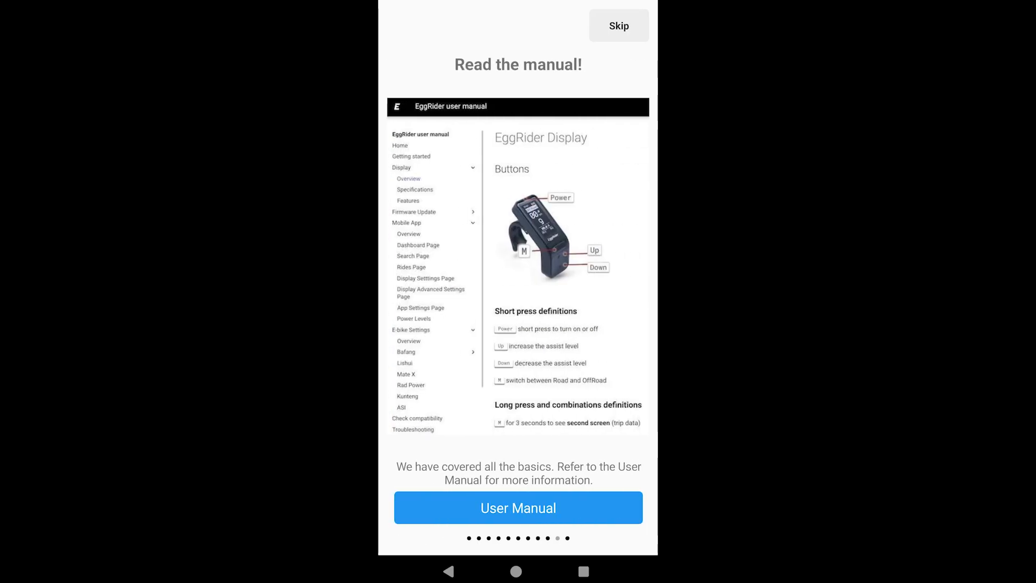
click(619, 26)
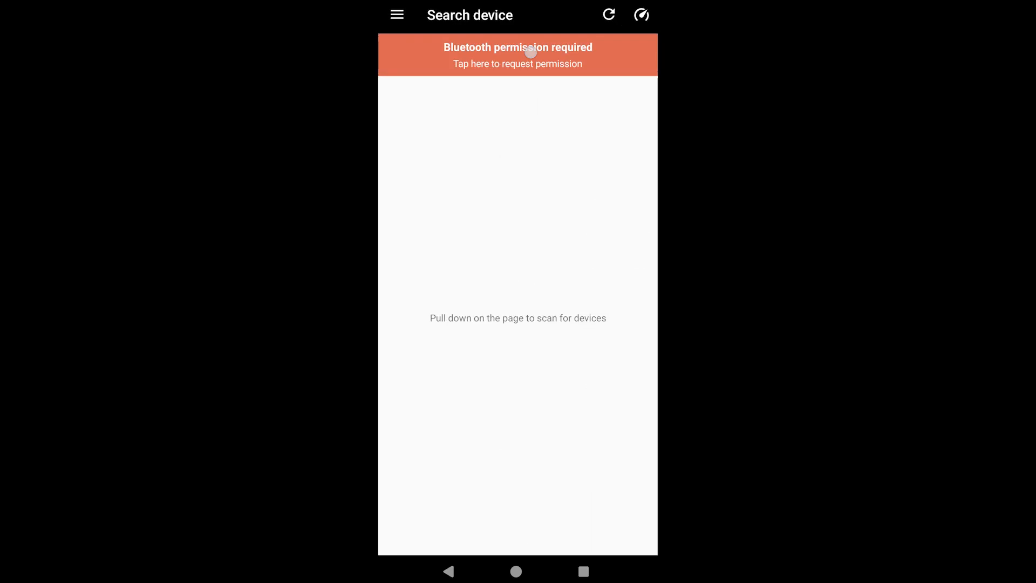
Grant EggRider Bluetooth, GPS location and nearby-devices permissions
click(517, 55)
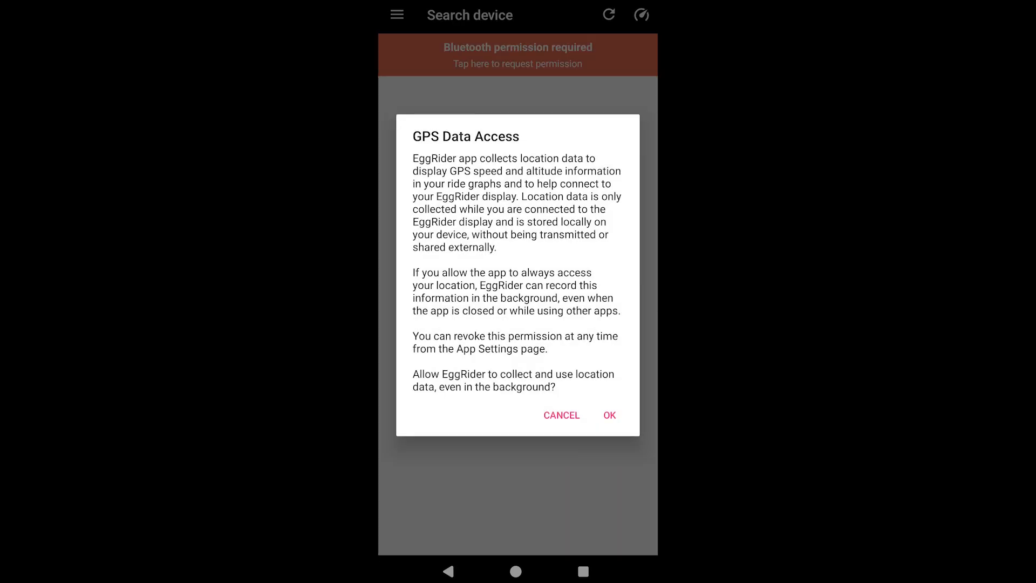
click(608, 415)
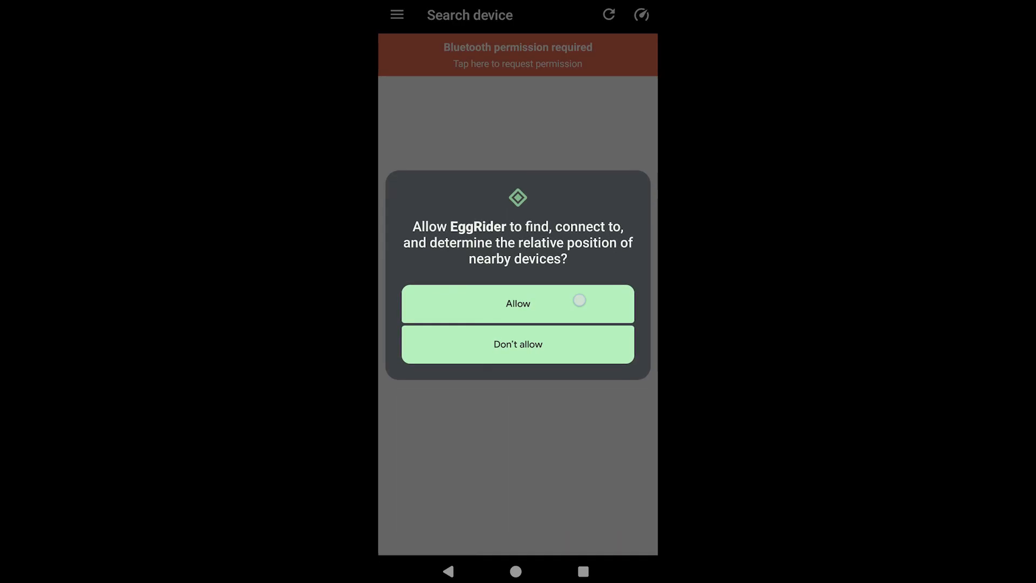
click(518, 344)
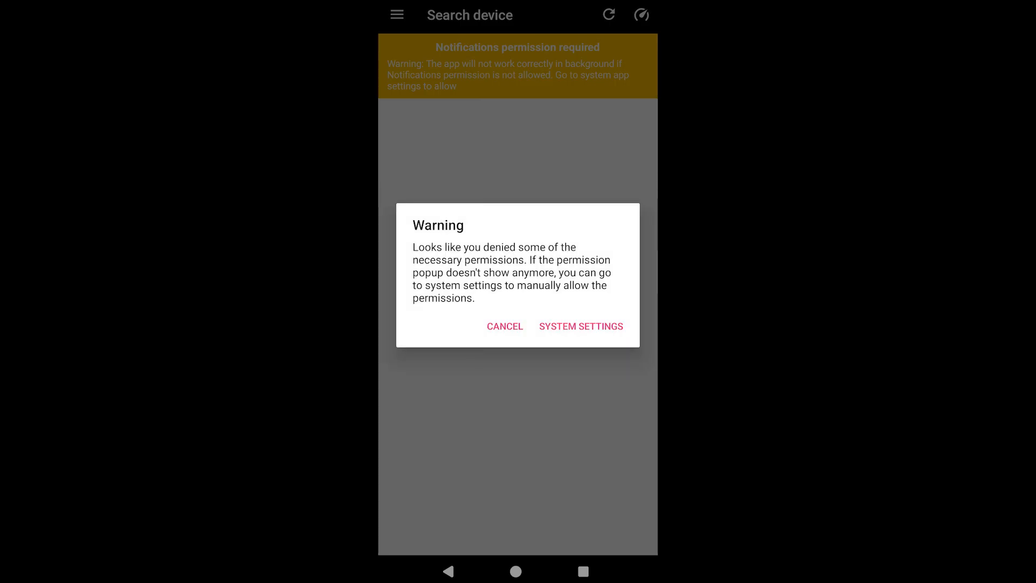
click(504, 326)
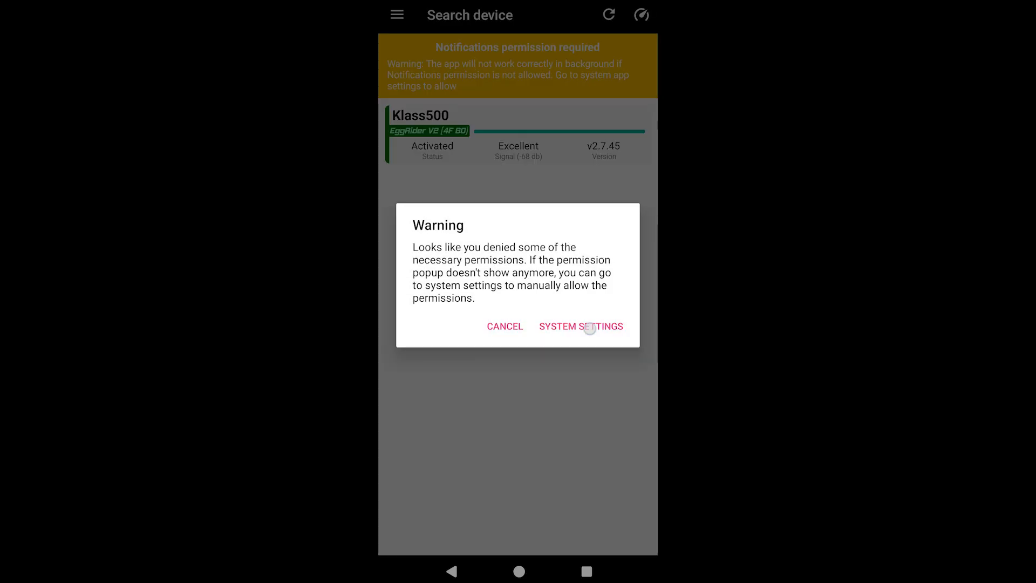
Enable EggRider notifications in system settings and select the found Klass500 display
click(580, 326)
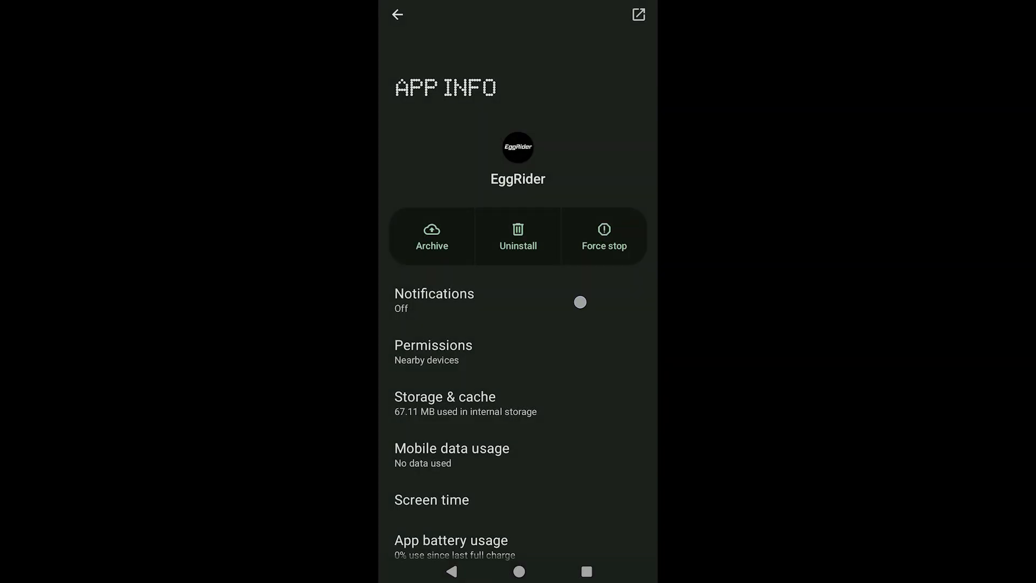
click(434, 301)
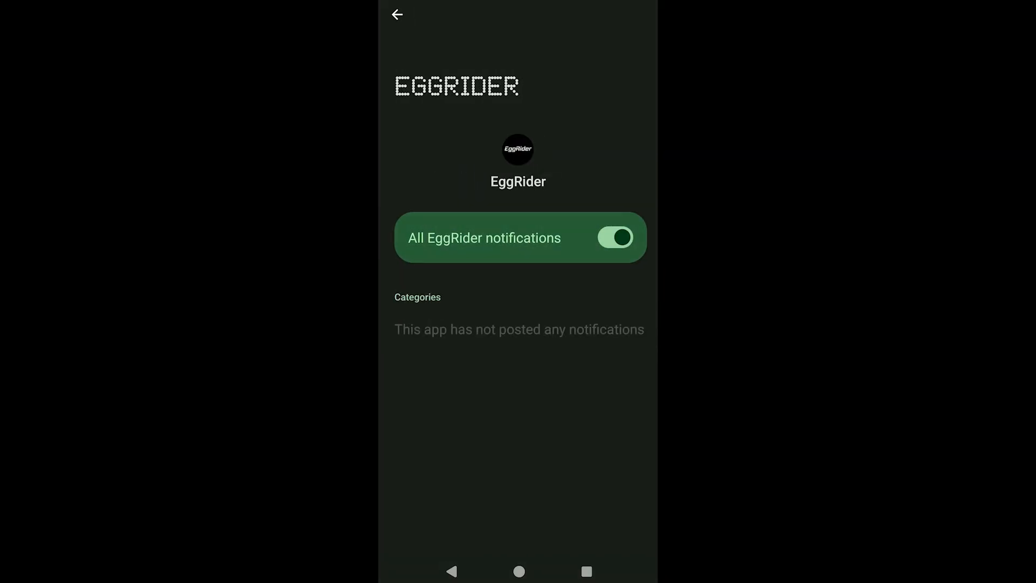
click(397, 14)
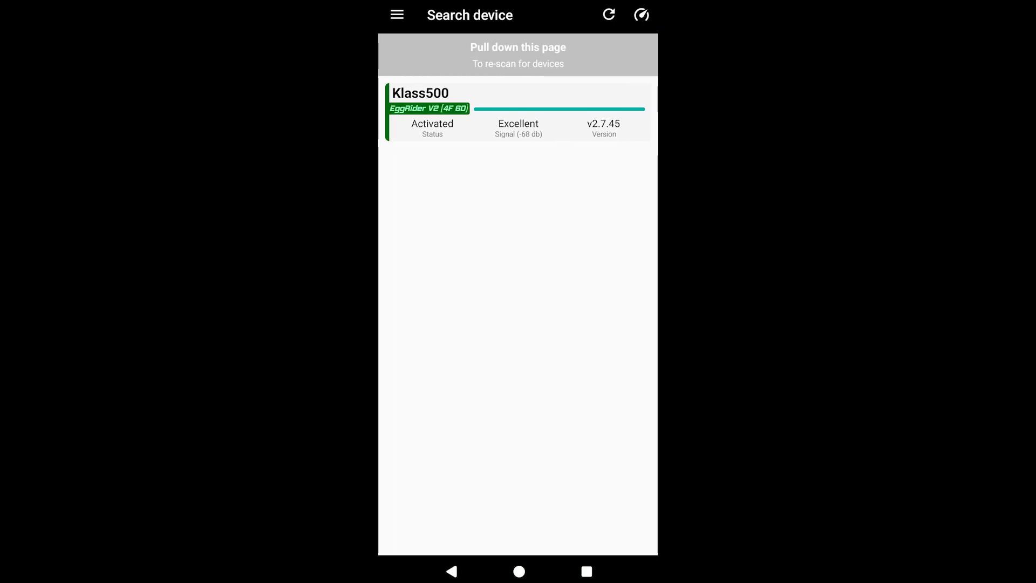
click(518, 112)
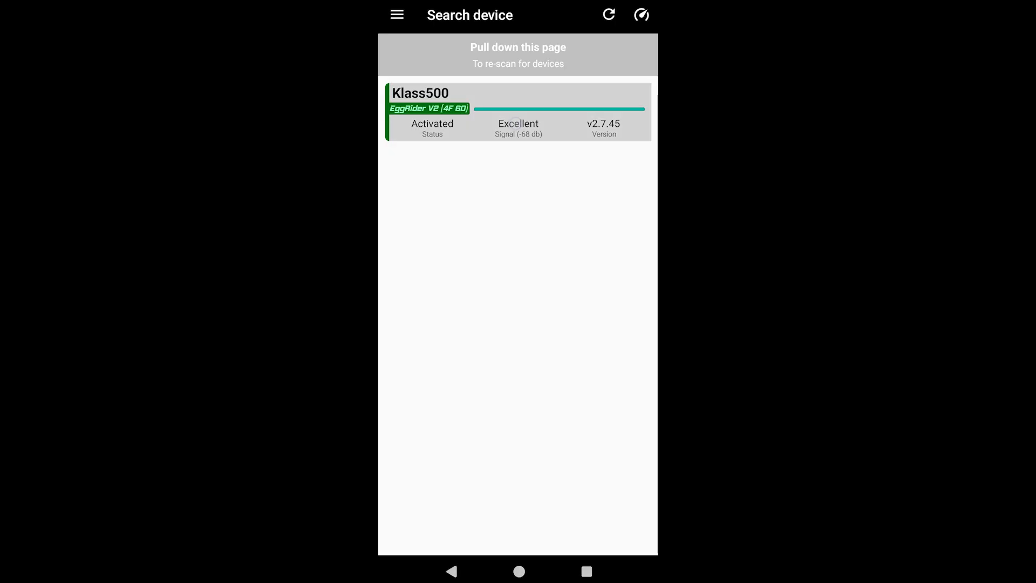
Connect to the Klass500 display and open Display settings from the menu
click(517, 112)
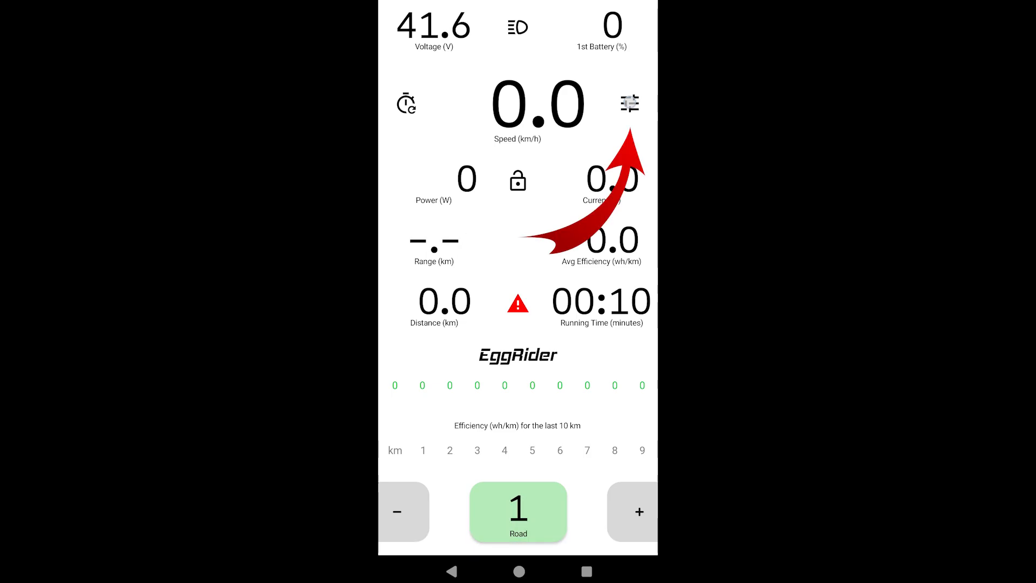
click(629, 103)
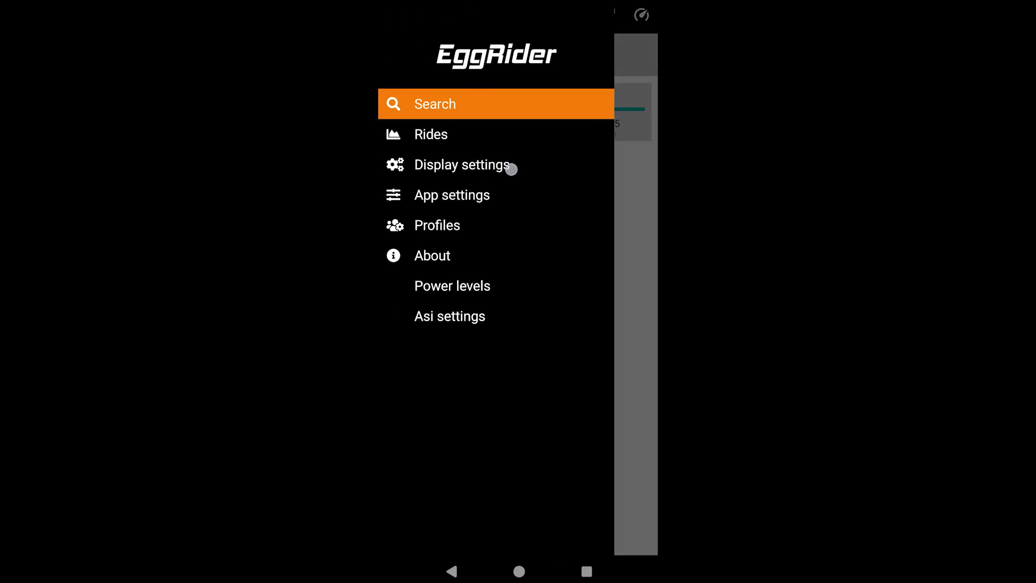
click(462, 164)
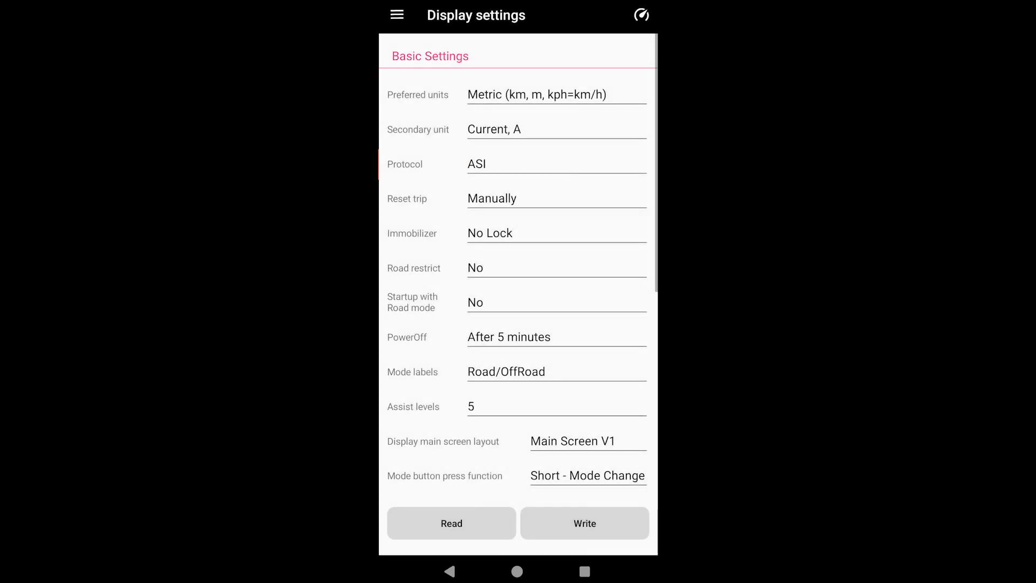
Turn on startup in Road mode and set the communication protocol to Bafang
click(556, 302)
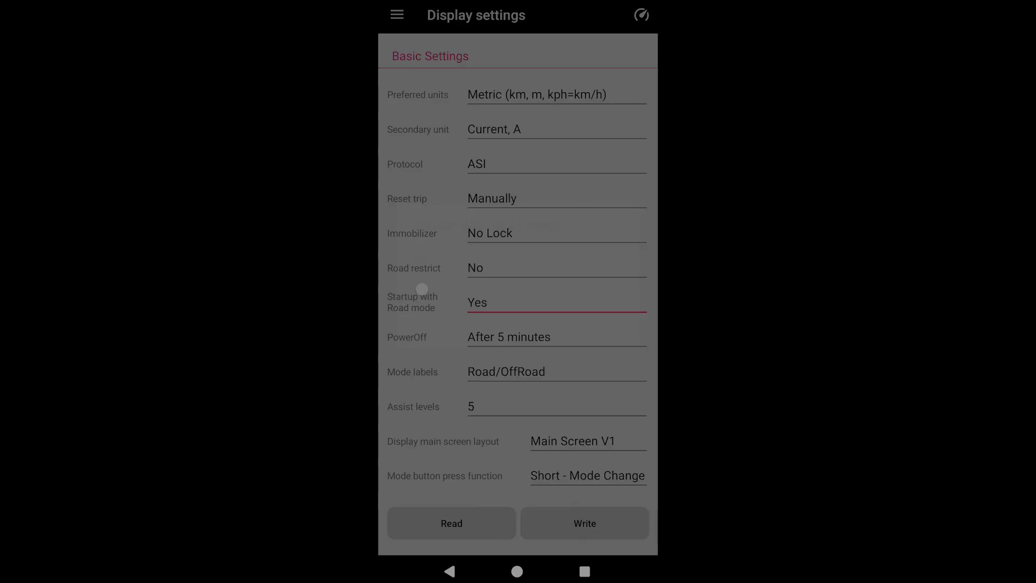
click(556, 164)
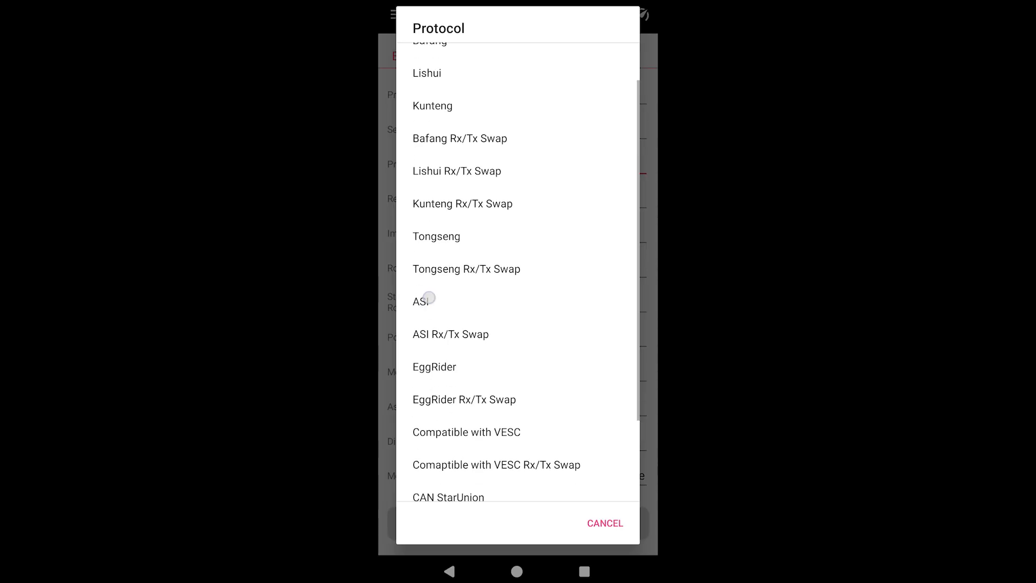
scroll(down, 3)
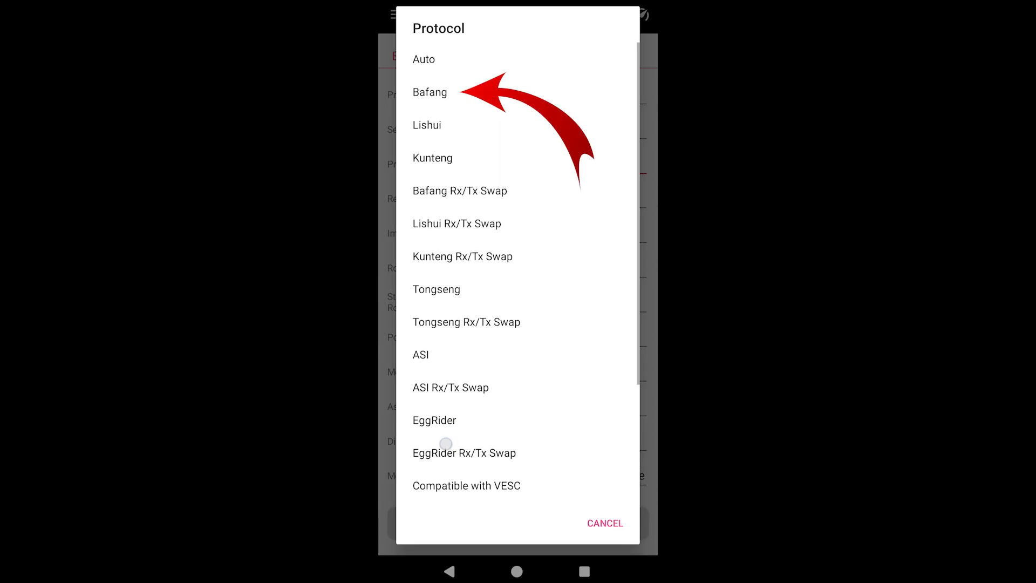
click(430, 92)
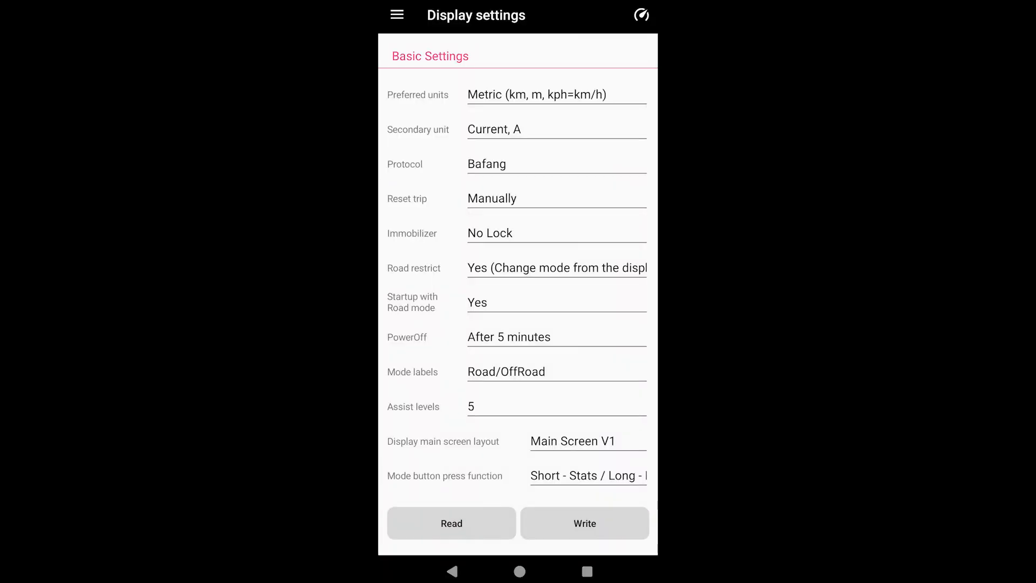
Enable road restrict, allow display mode changes, and set Mode button to Short - Stats
click(556, 94)
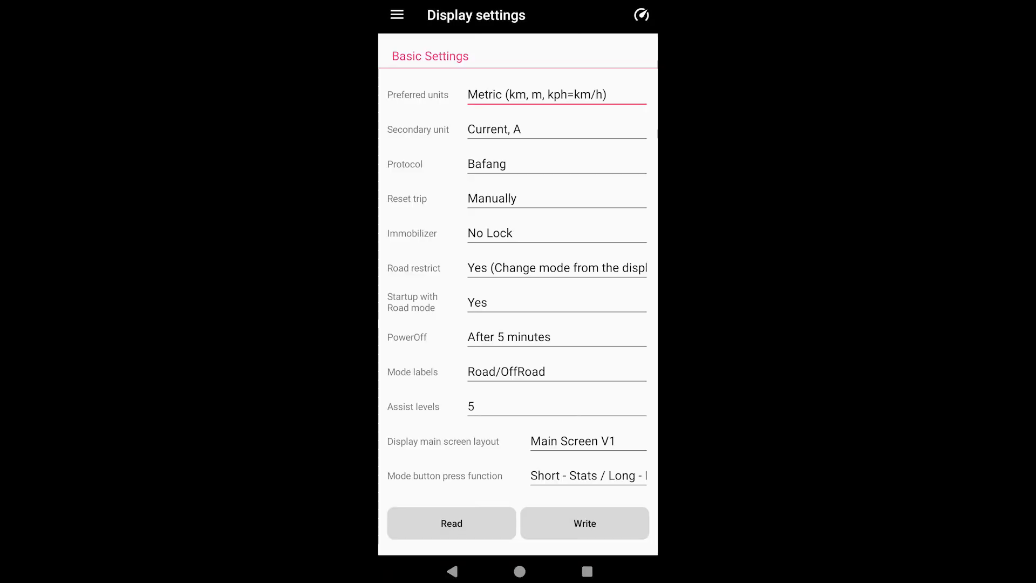
click(556, 129)
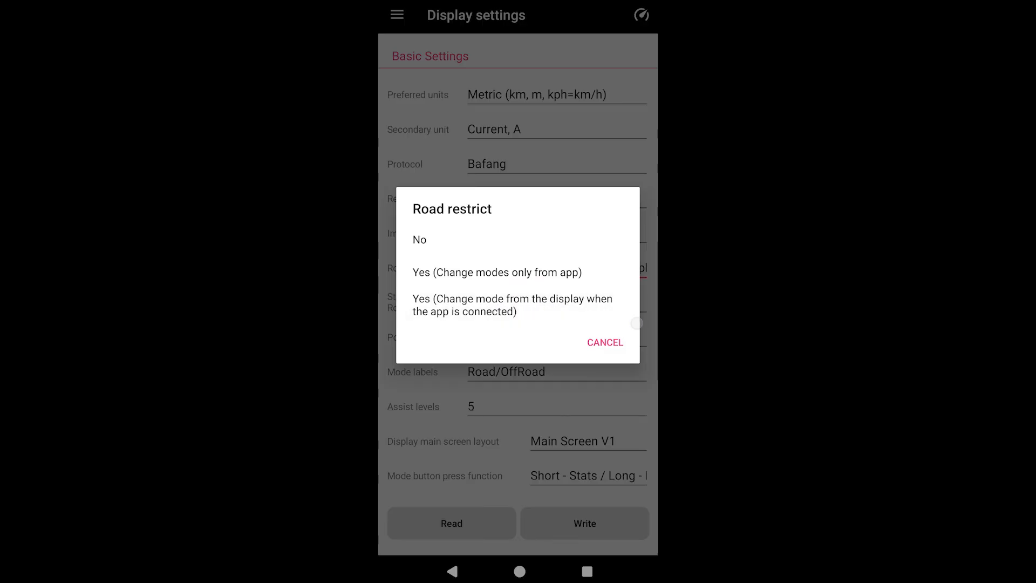
click(512, 305)
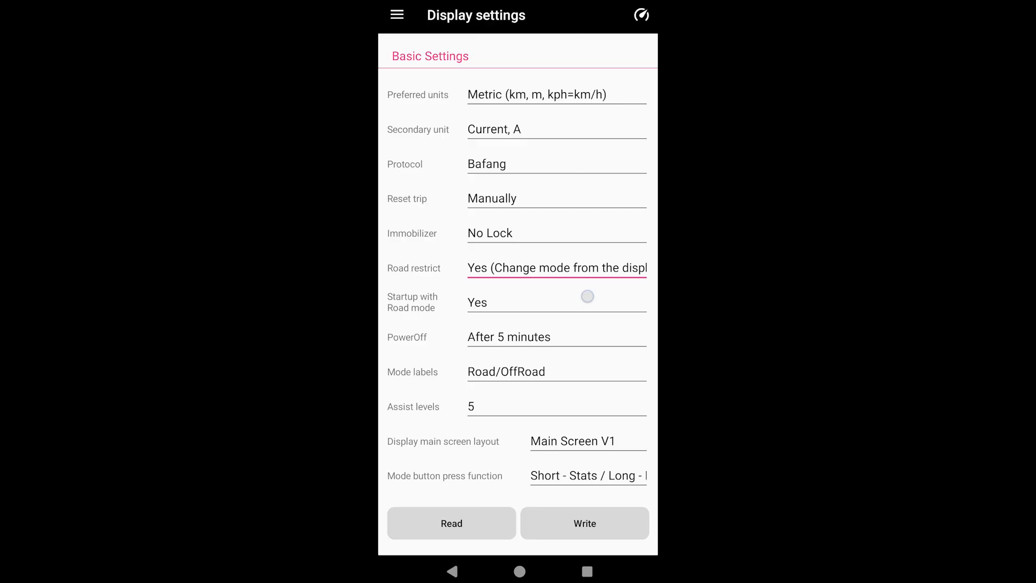
click(557, 303)
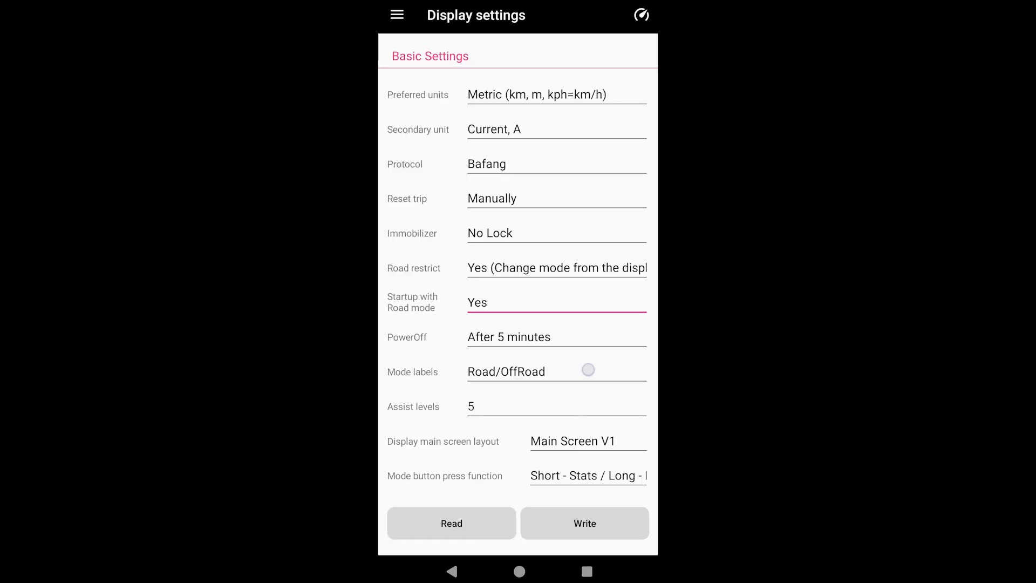
scroll(down, 3)
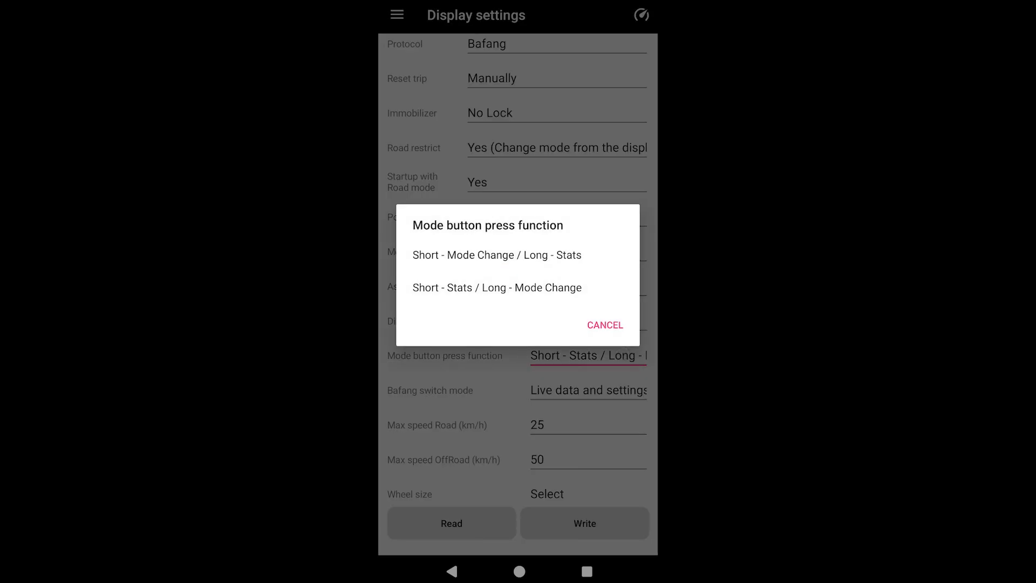
click(497, 255)
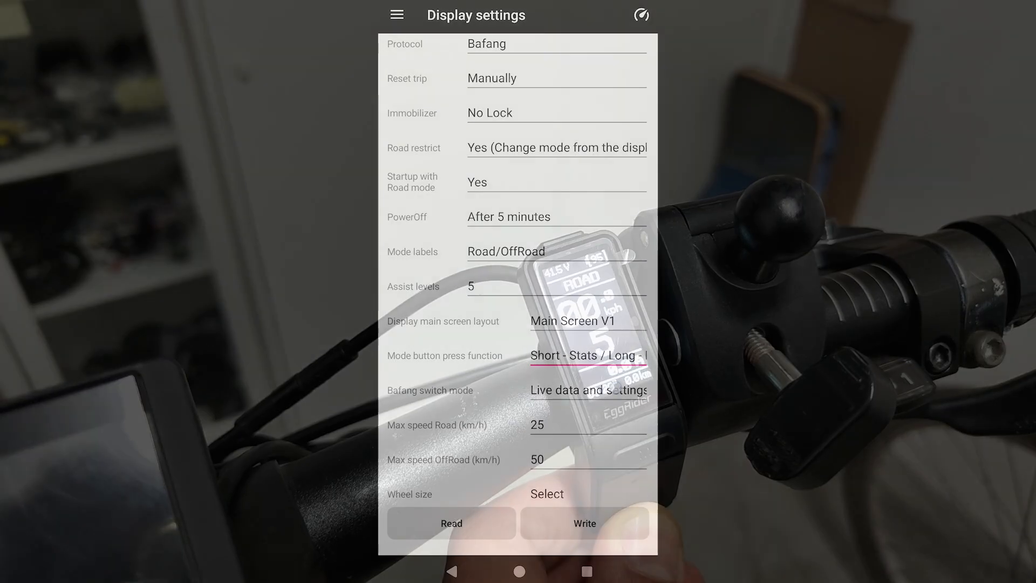
Set Bafang switch mode to Live data and settings and dismiss its info dialog
click(587, 389)
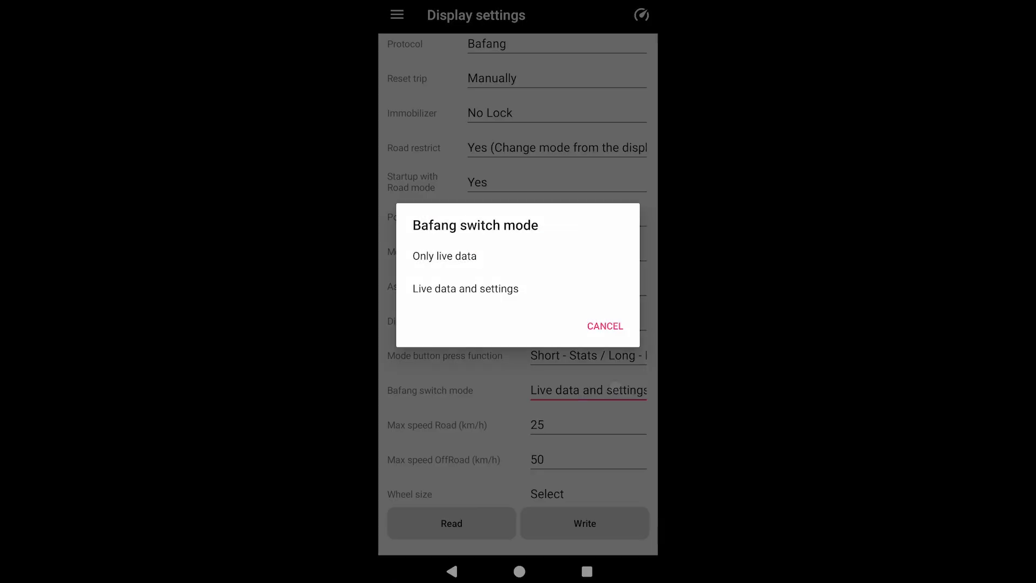
click(465, 288)
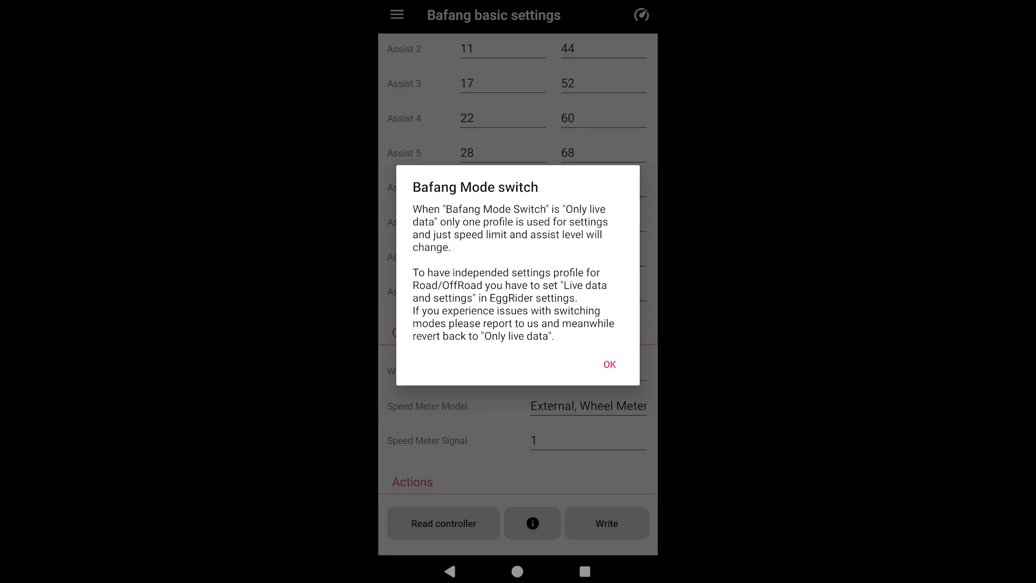
click(609, 365)
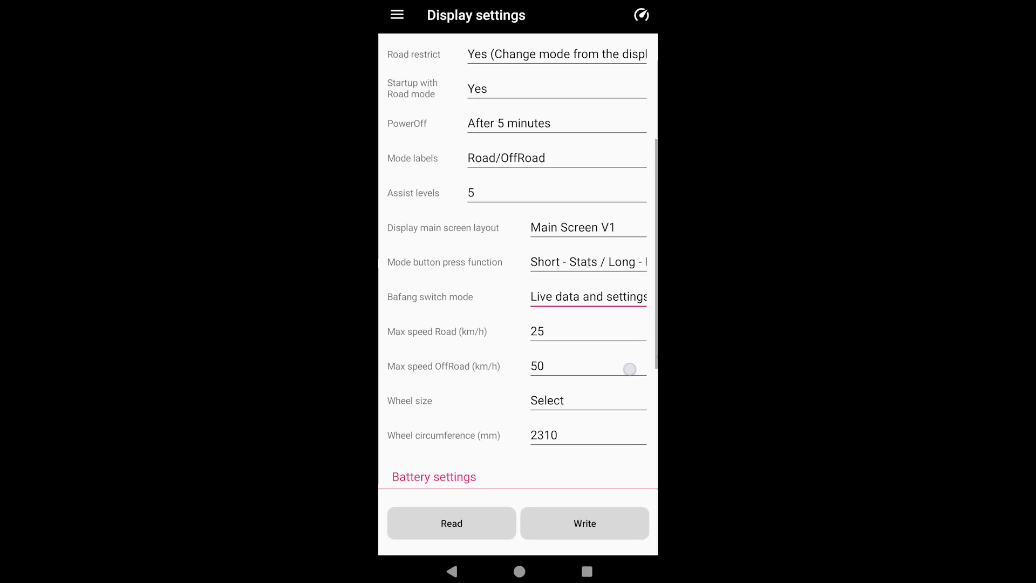
Set wheel size to 29x2.25 inch and the first battery voltage to 36V
click(587, 401)
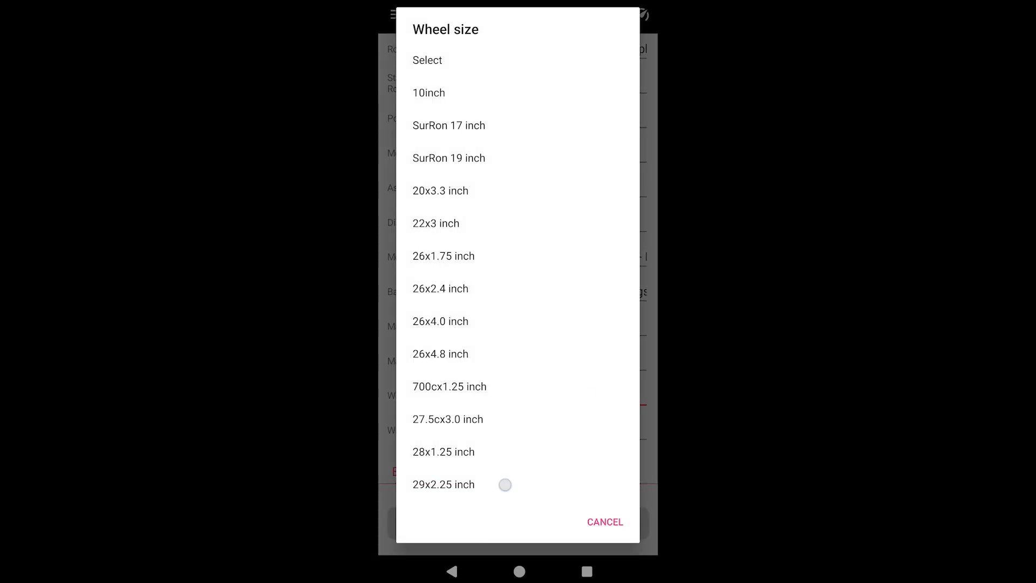
click(444, 484)
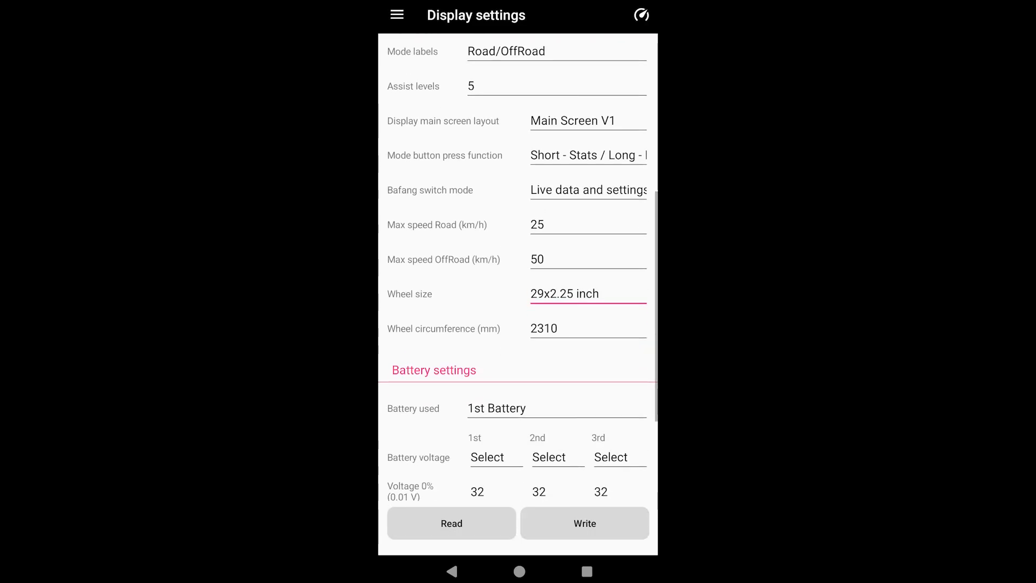
scroll(down, 3)
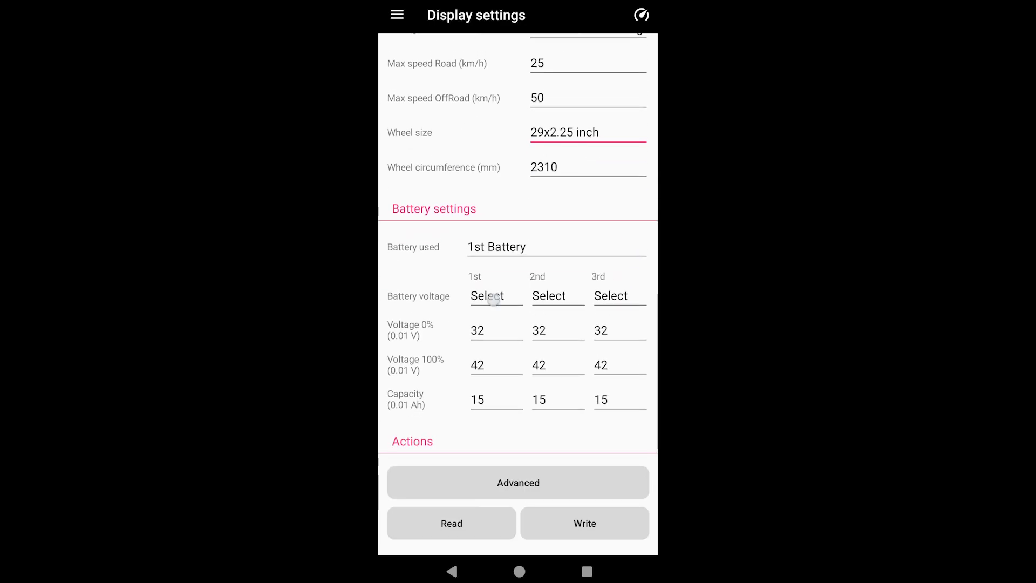
click(495, 295)
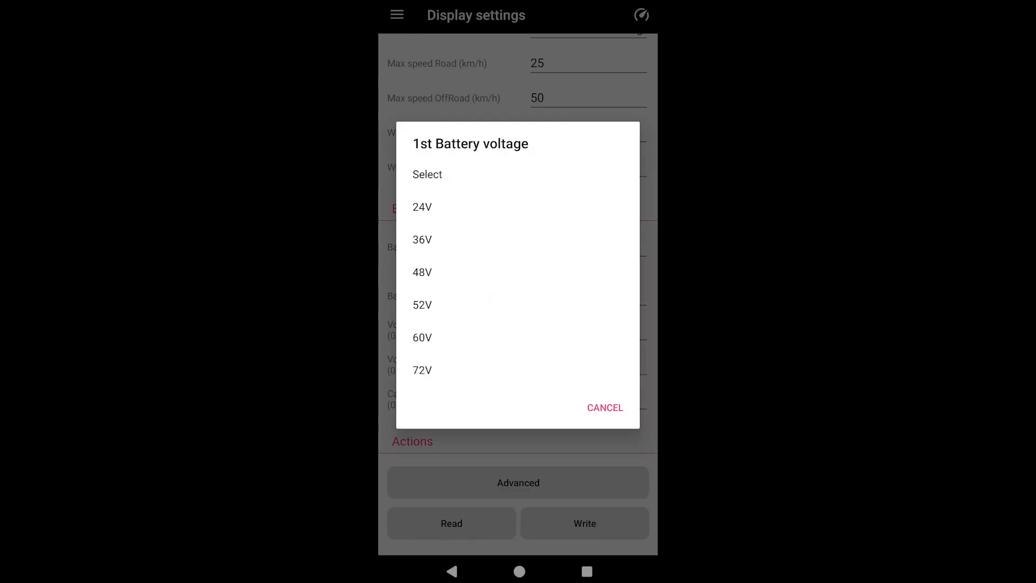
click(423, 240)
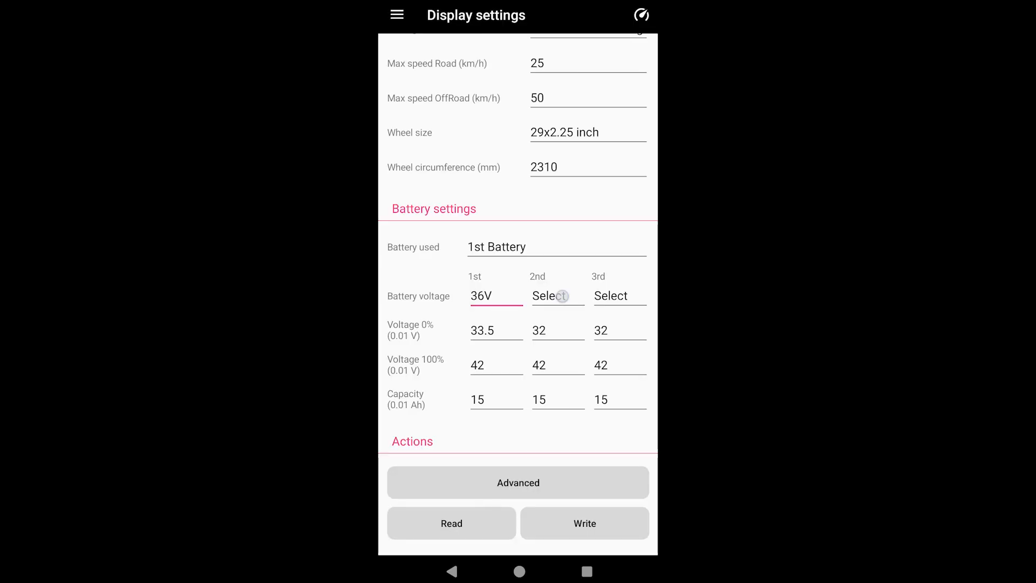
Set the next battery to 36V with 0% voltage 32, then write settings to the display
click(557, 295)
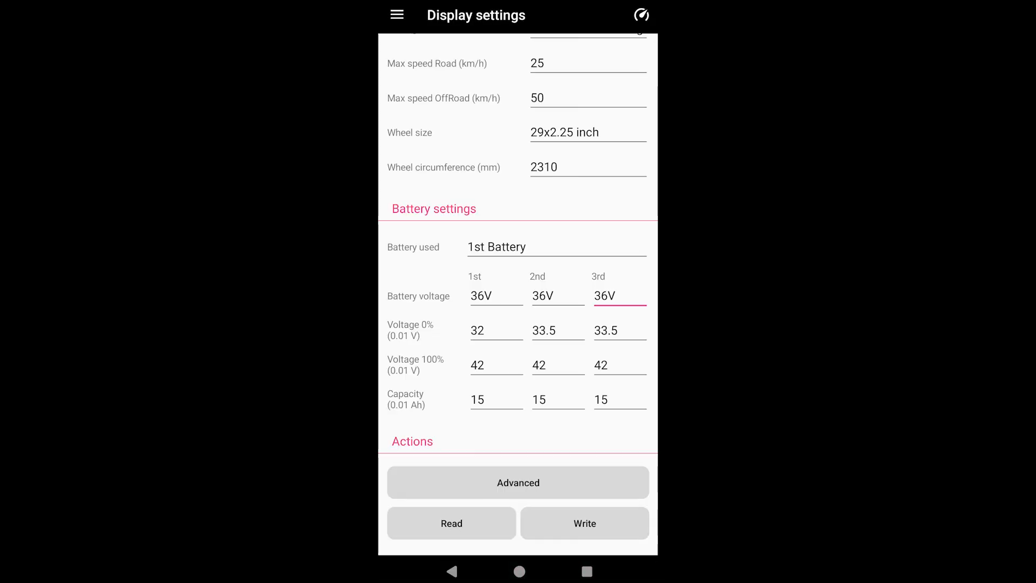
click(557, 331)
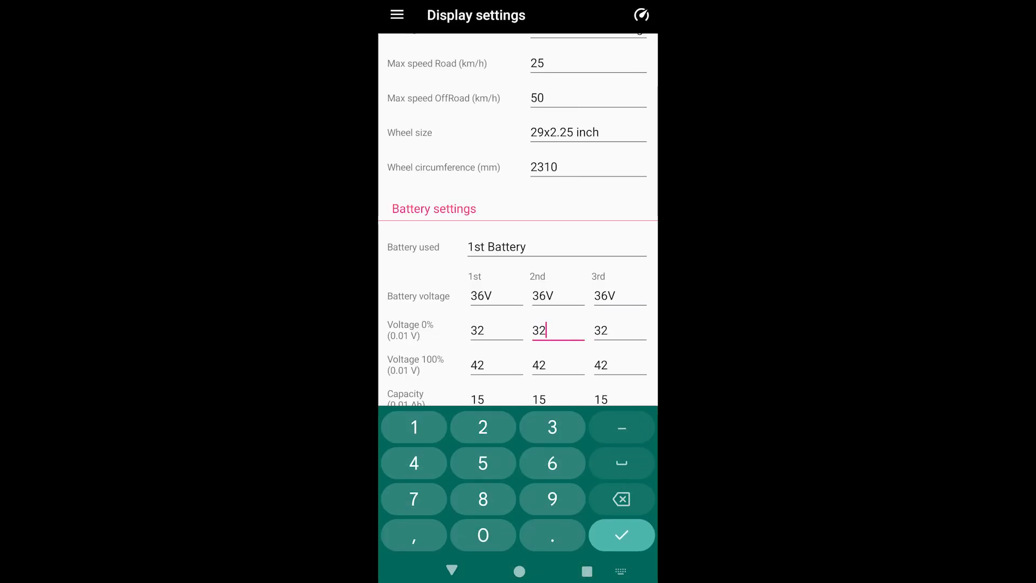
click(620, 535)
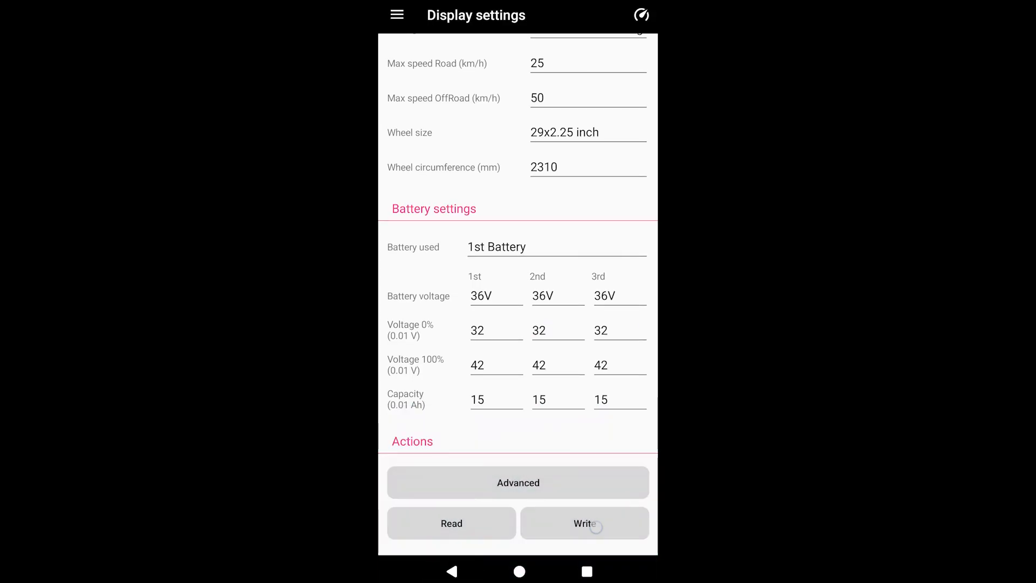
click(584, 524)
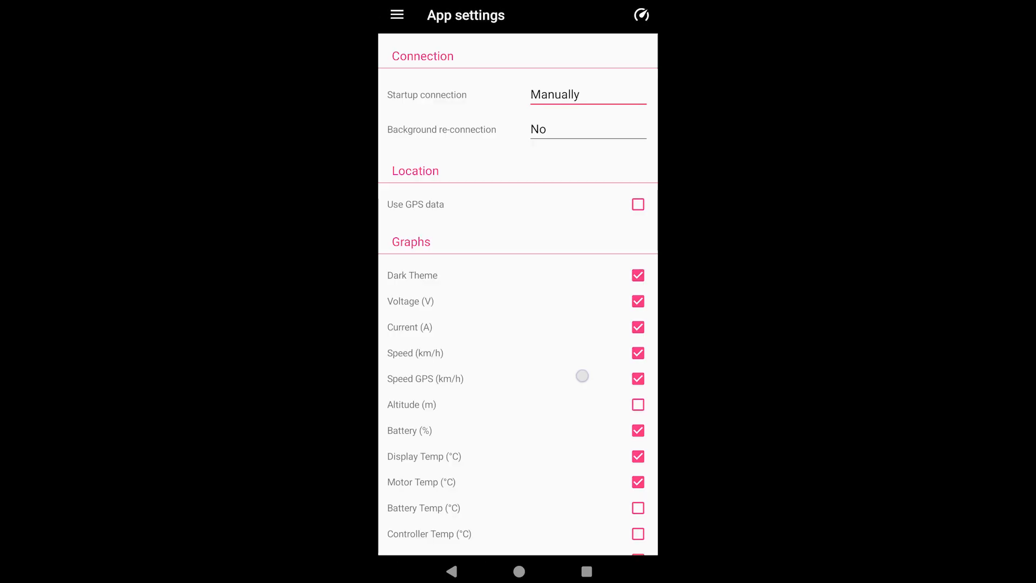
Scroll through the App settings Connection, Location and Graphs options
scroll(down, 3)
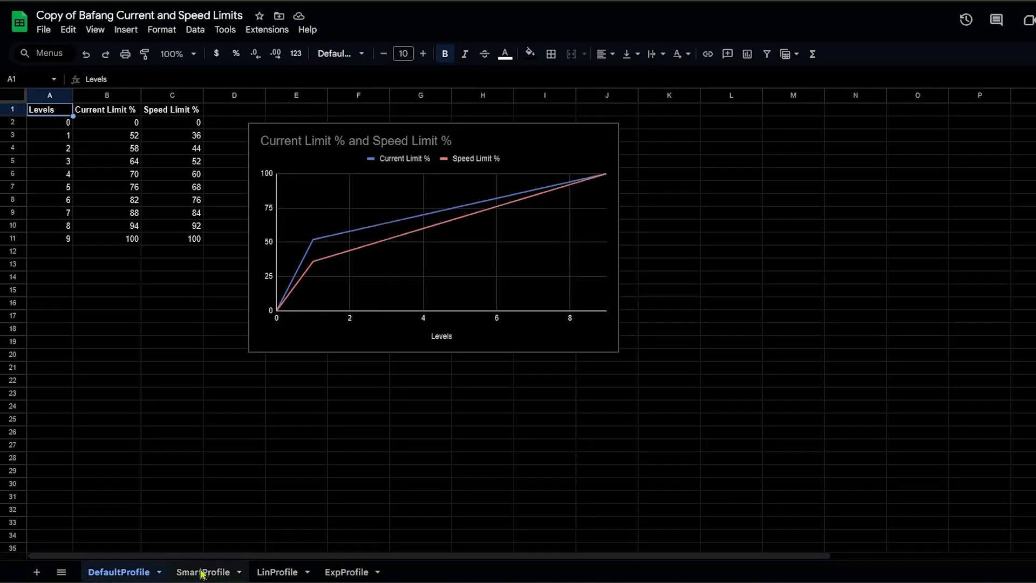
On the next profile sheet, set the level 9 Current Limit % in B11 to 50
click(276, 572)
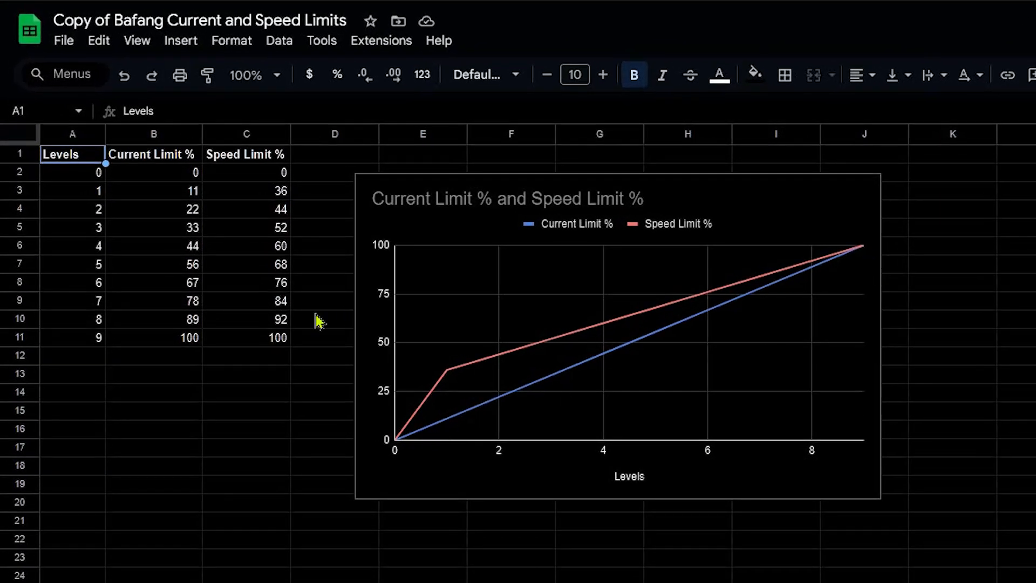
click(153, 172)
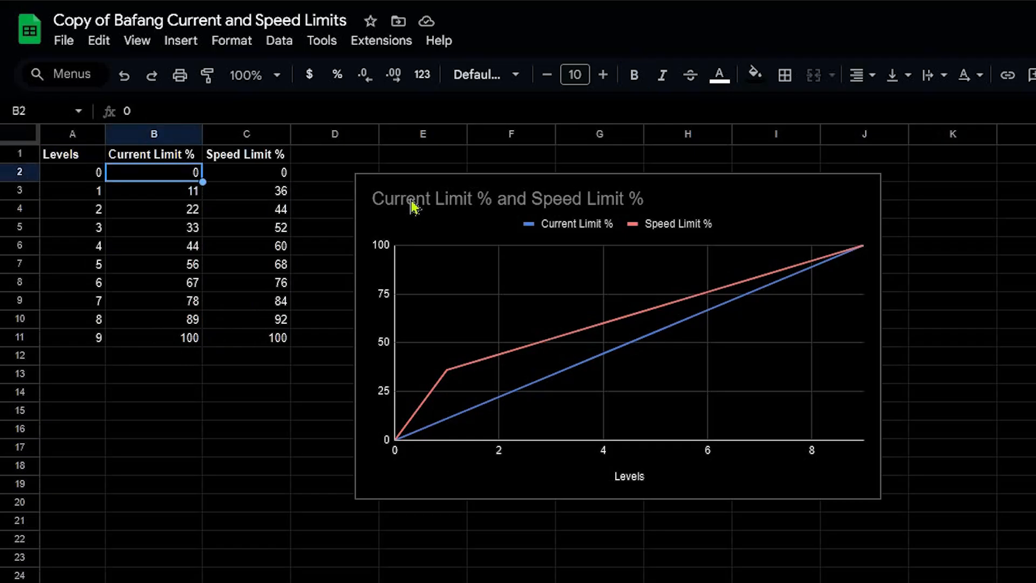
click(153, 191)
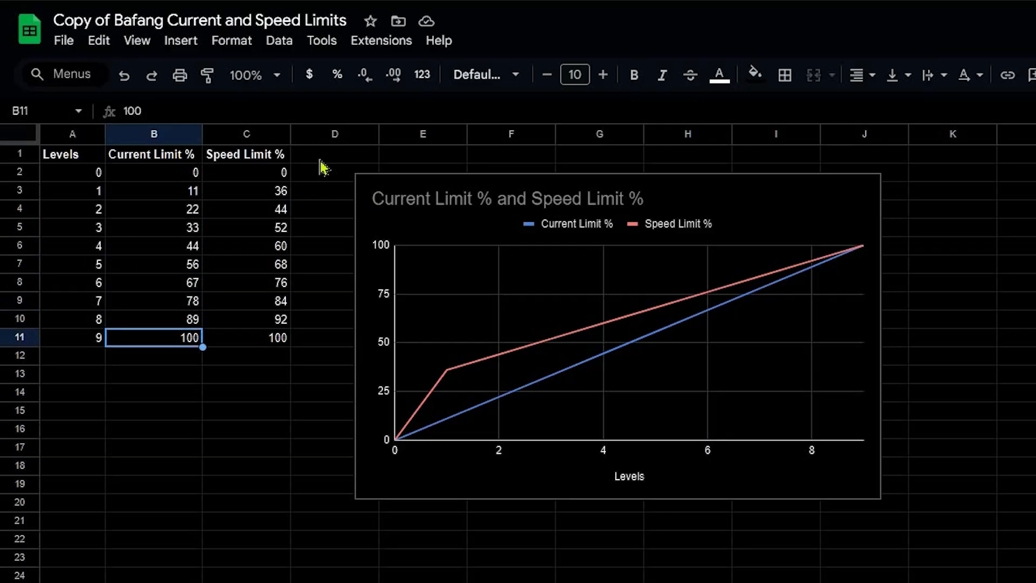
mouse_move(865, 347)
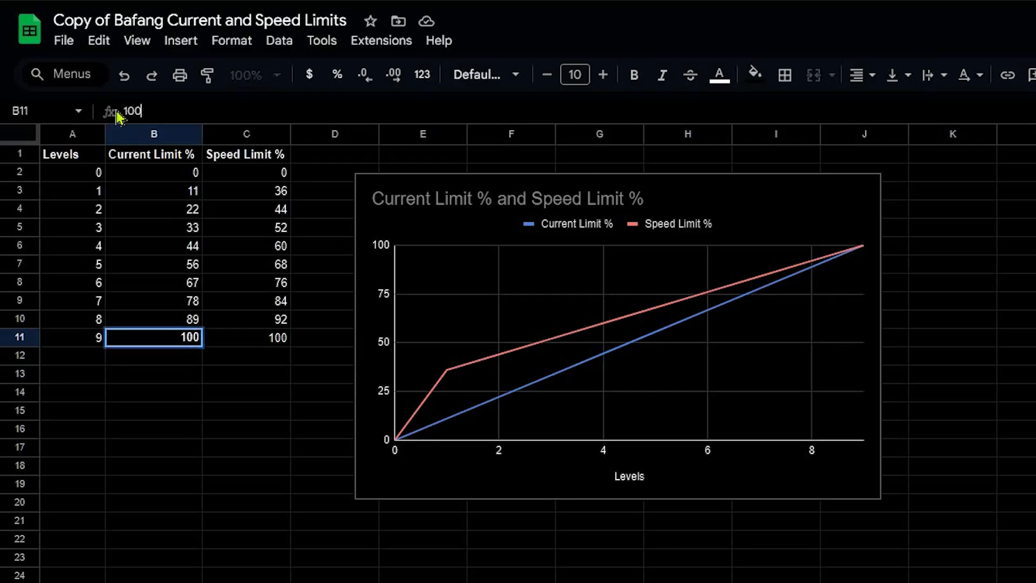
text(50)
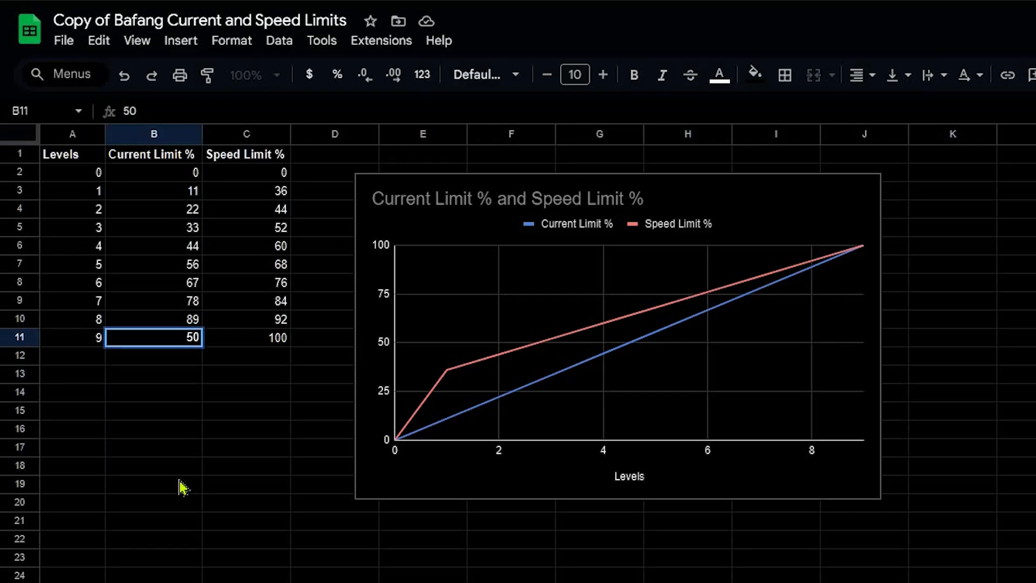
key(Enter)
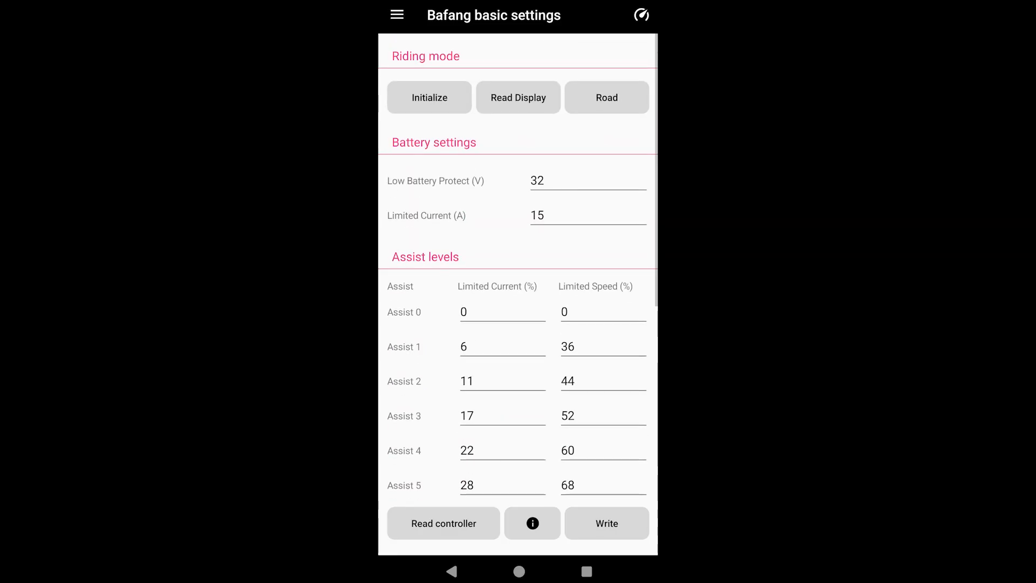
Switch Bafang basic settings to OffRoad, with a 25 A limit and assist currents 22–100
click(606, 97)
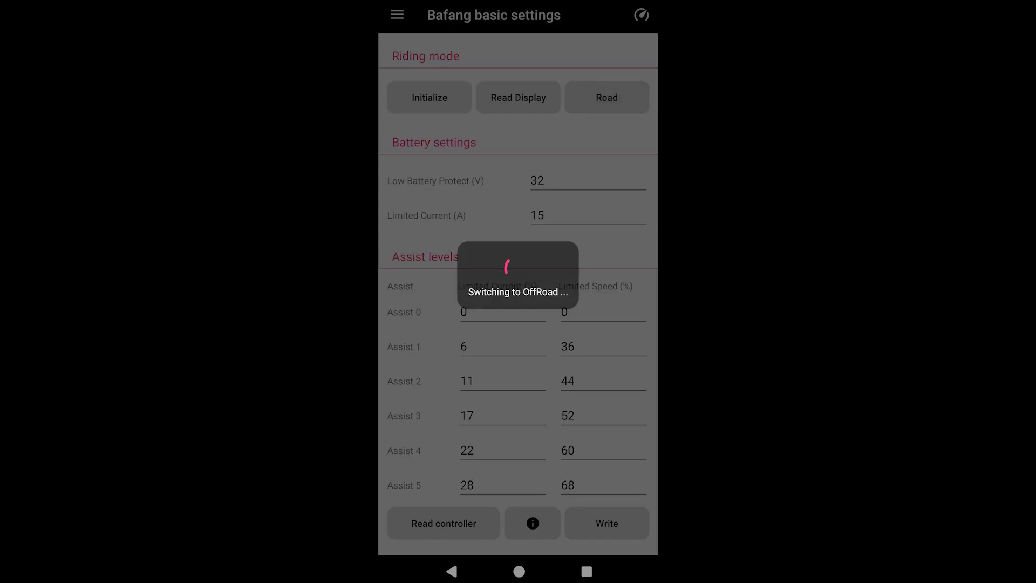
click(606, 97)
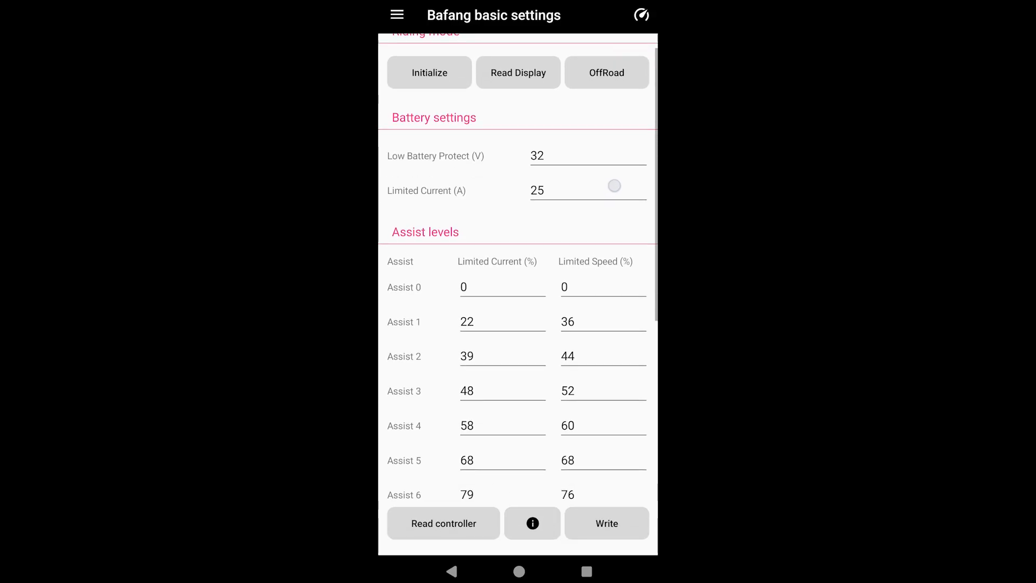
scroll(down, 3)
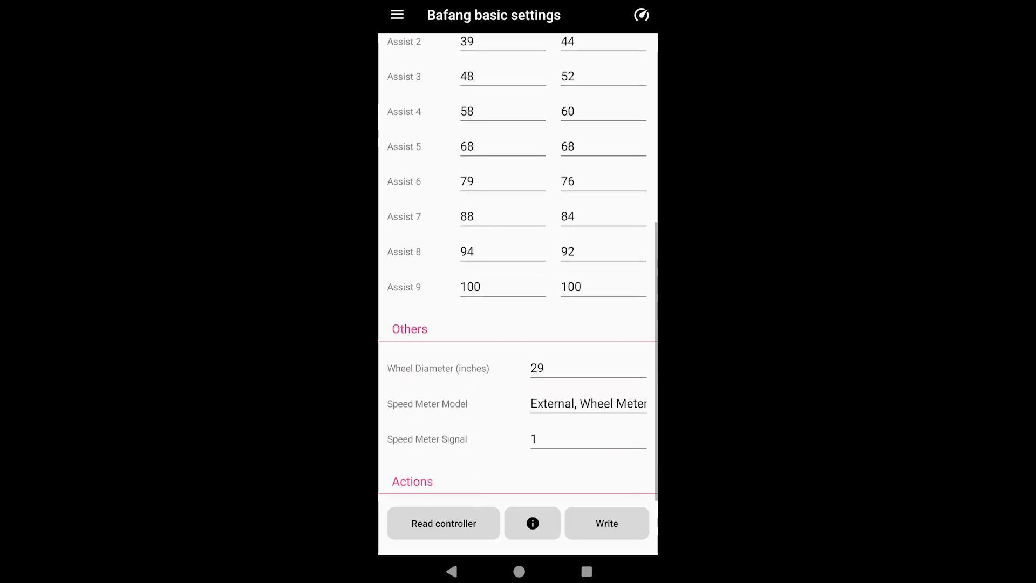
scroll(down, 3)
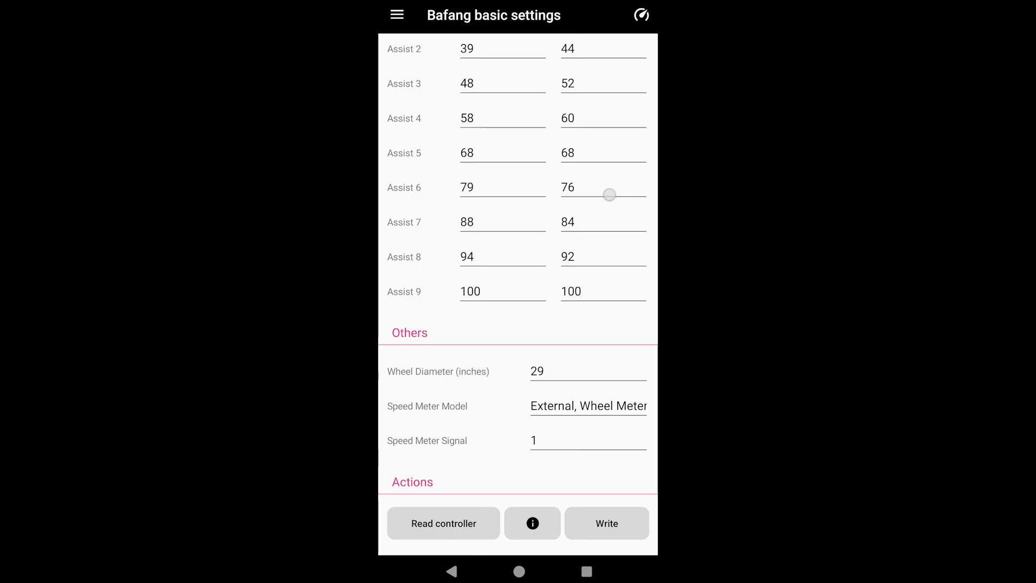
click(397, 14)
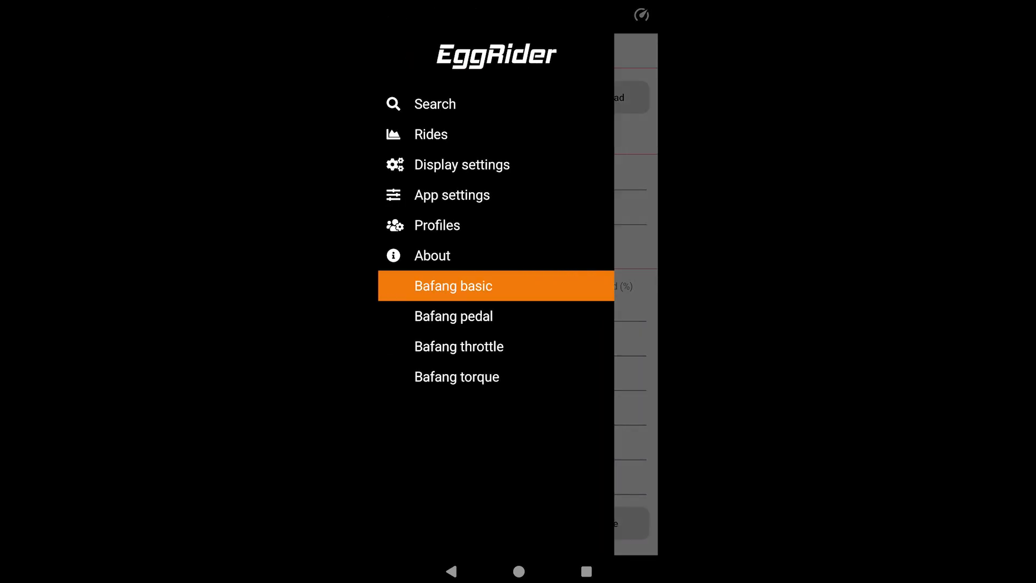
Review the Bafang throttle settings under the OffRoad profile
click(454, 316)
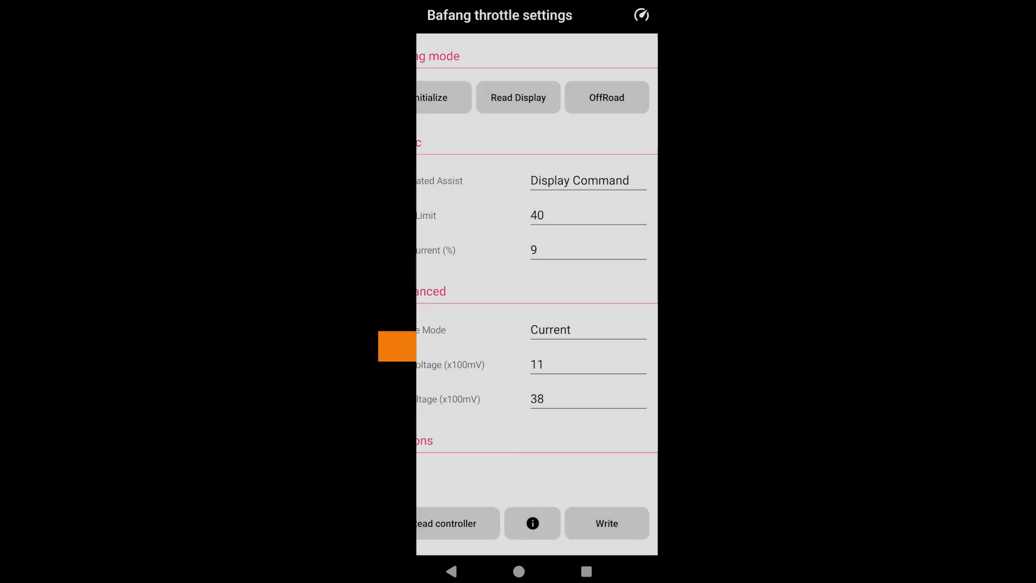
click(397, 347)
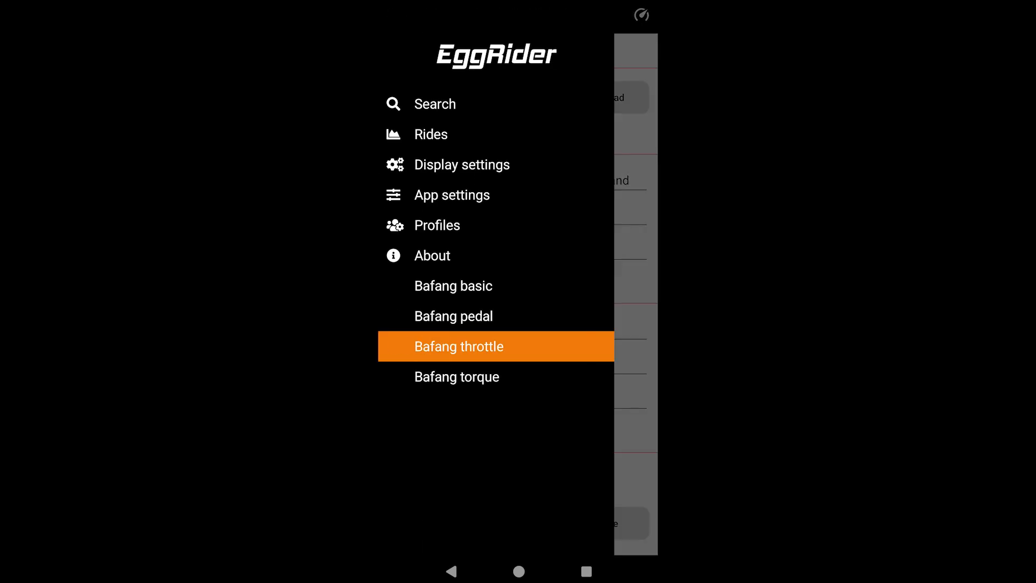
click(456, 377)
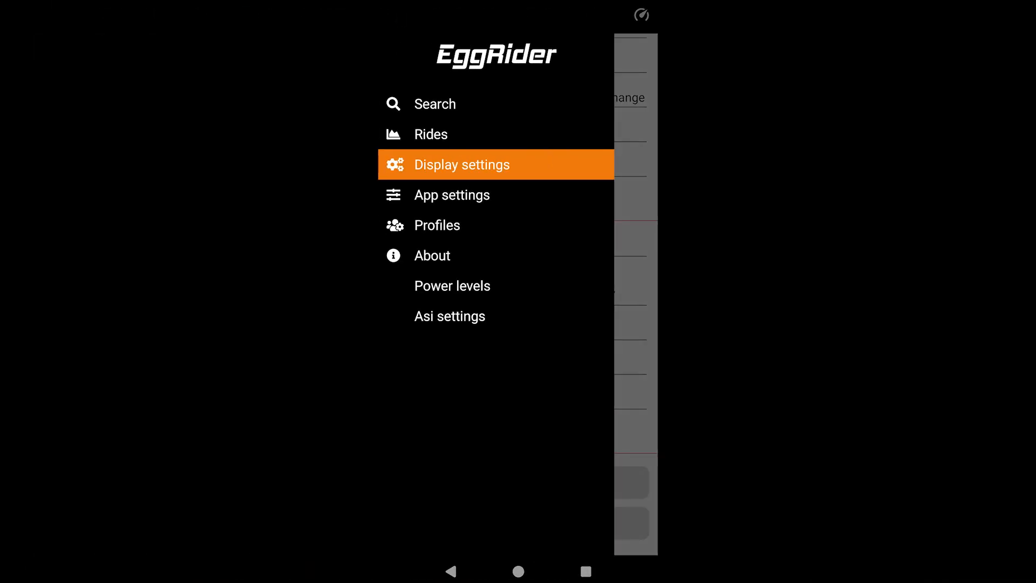
Search for and connect to the EggRider V2 display, then scroll through App settings
click(461, 164)
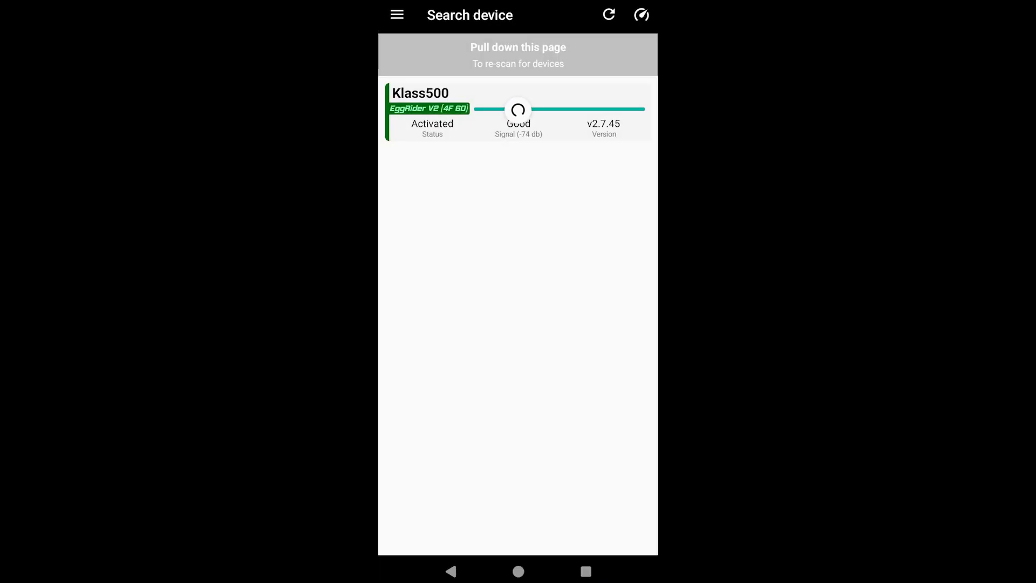
click(518, 109)
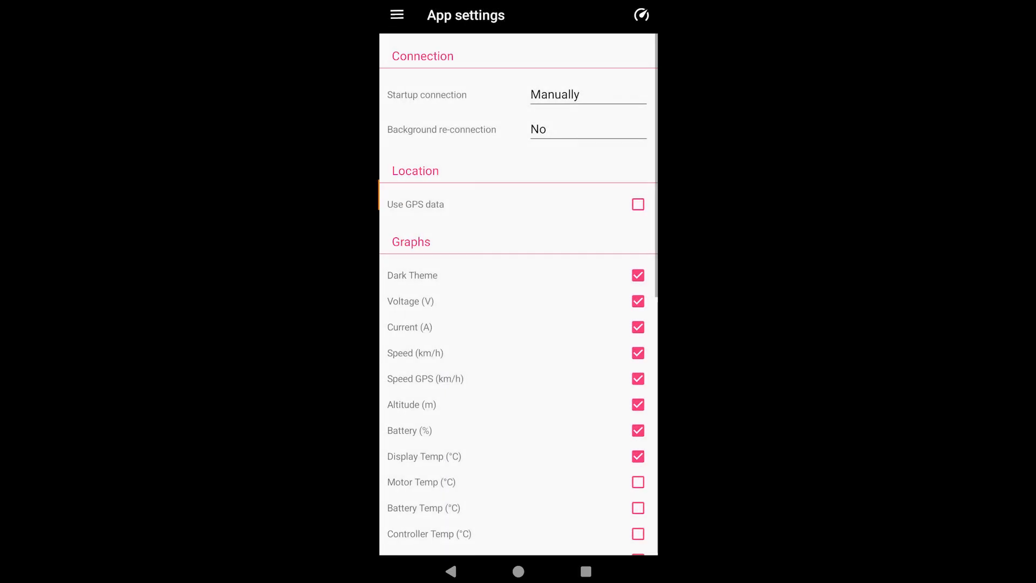
scroll(down, 3)
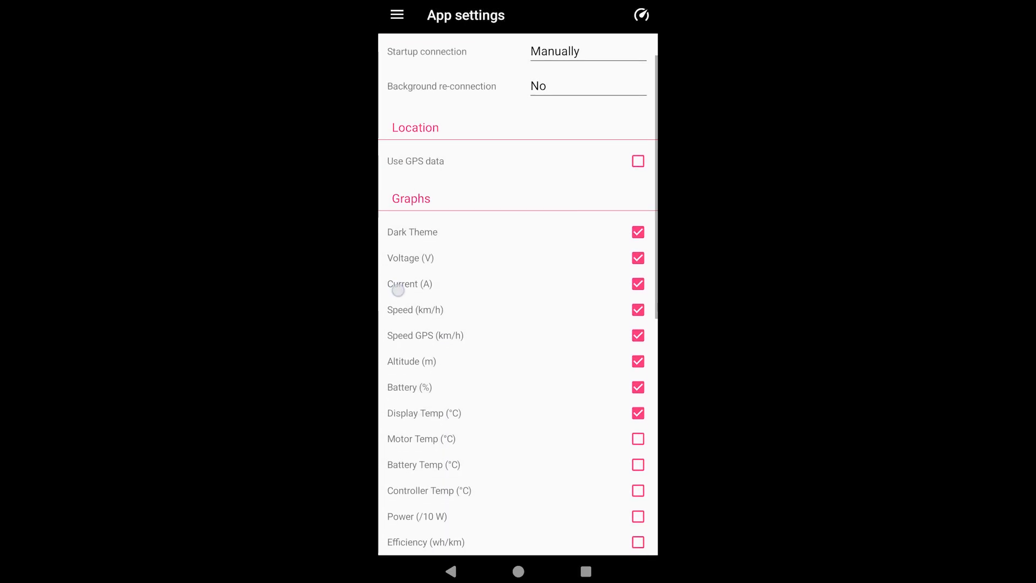